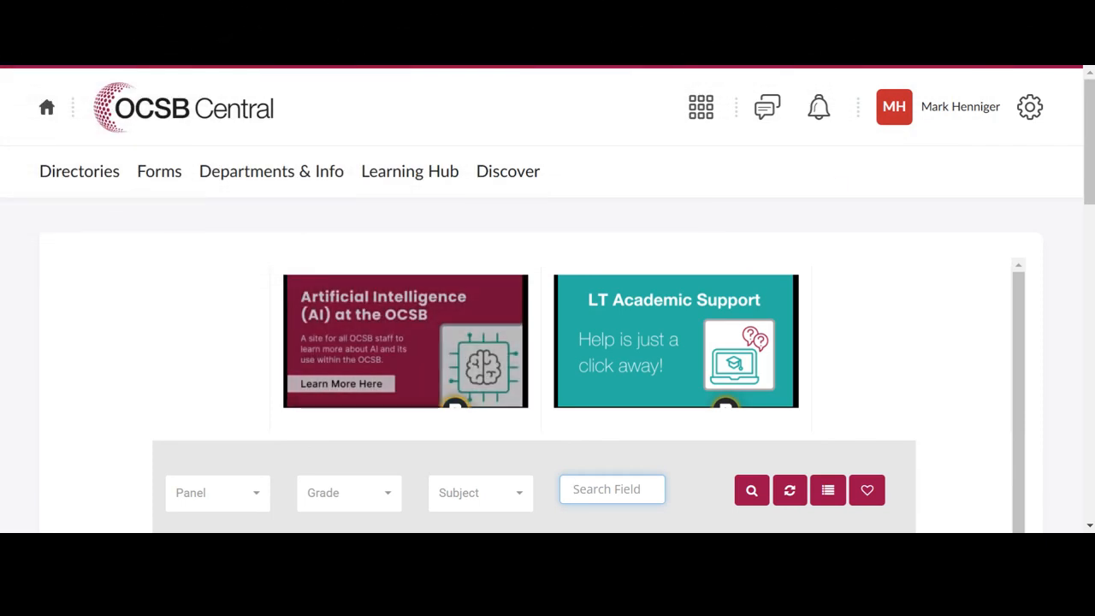
{"action": "mouse_move", "coordinate": [156, 130]}
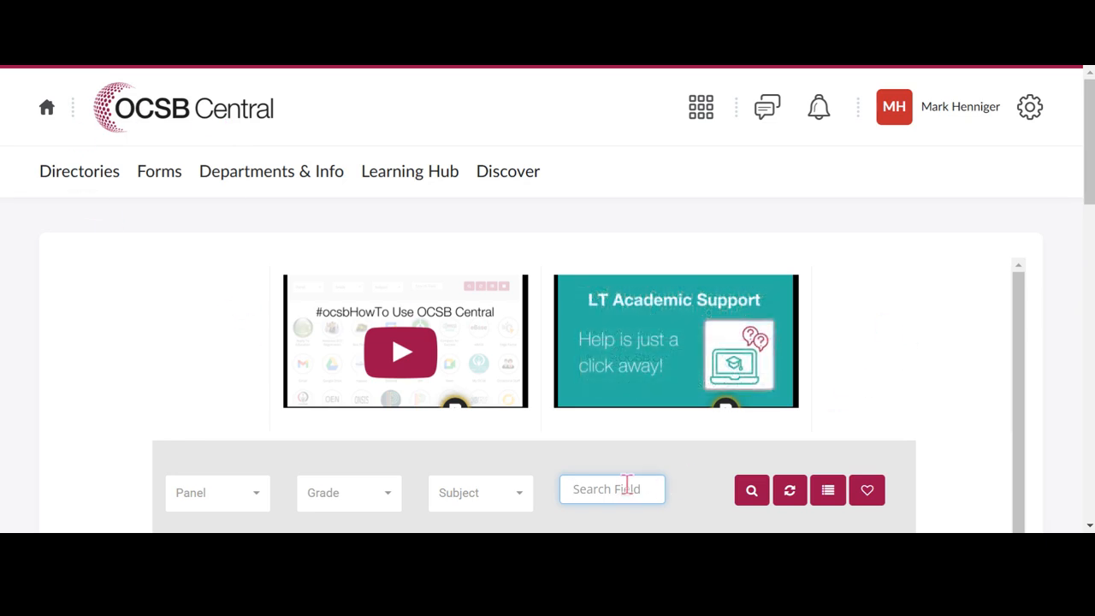
Search OCSB Central for 'RISE' to bring up the RISE app tile.
{"action": "type", "text": "RISE"}
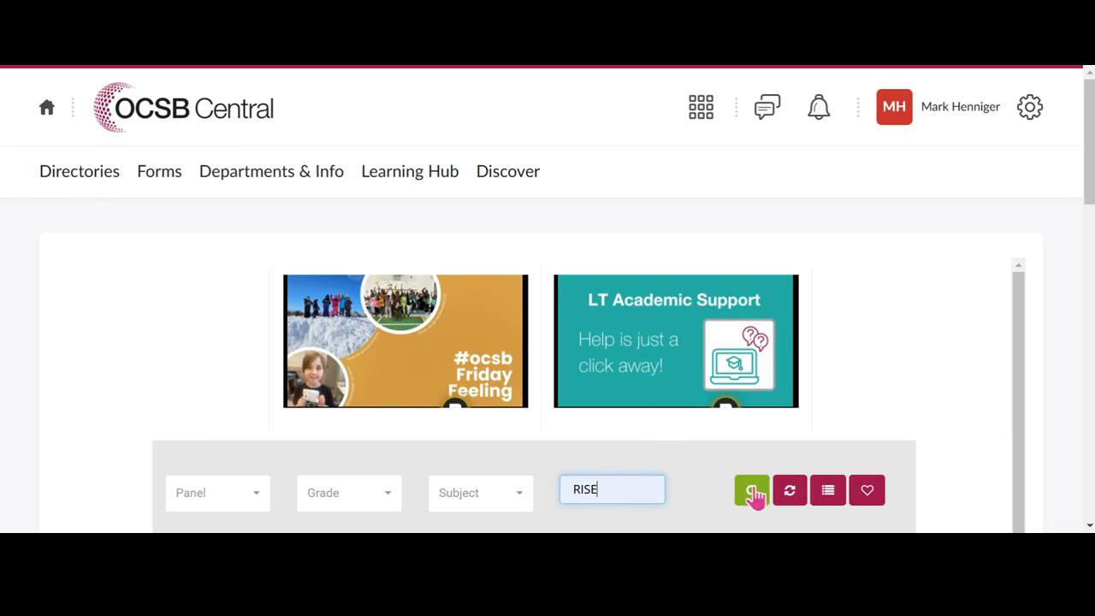
{"action": "left_click", "coordinate": [751, 489]}
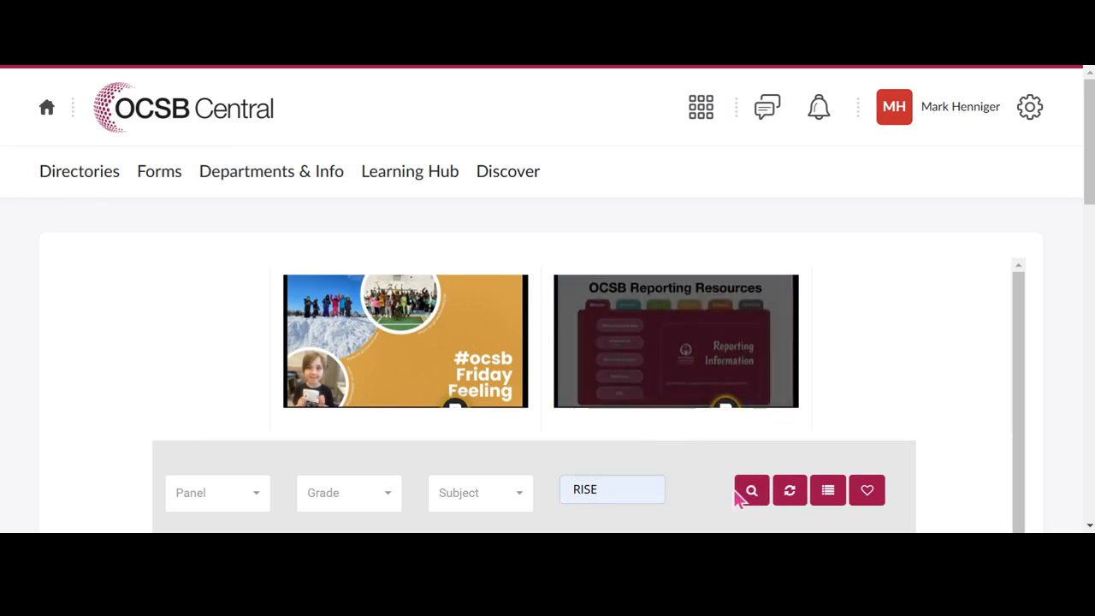
{"action": "left_click", "coordinate": [751, 490]}
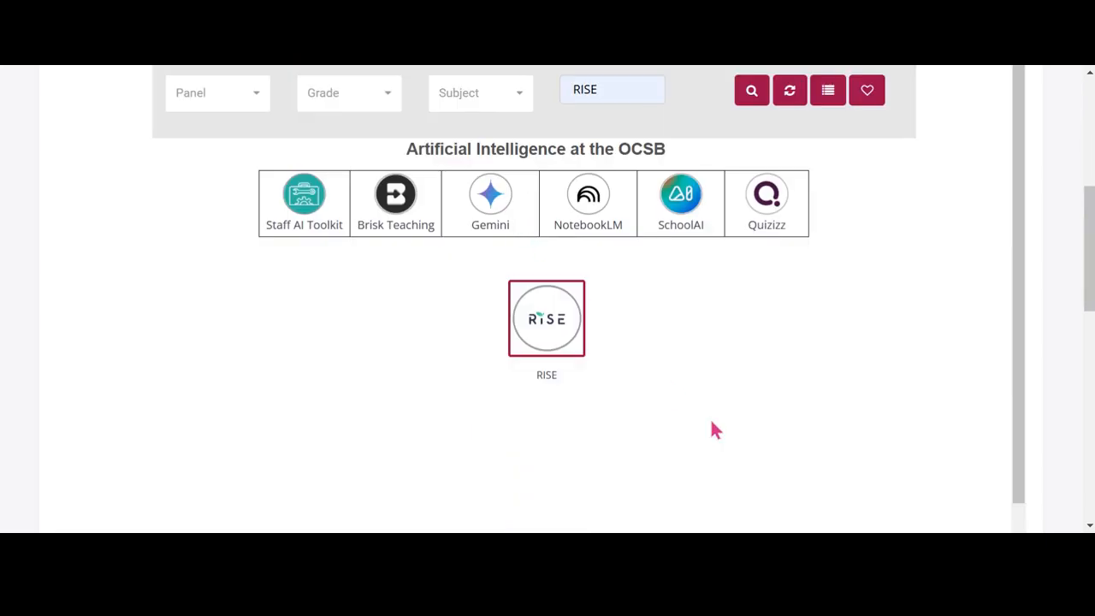
{"action": "mouse_move", "coordinate": [505, 430]}
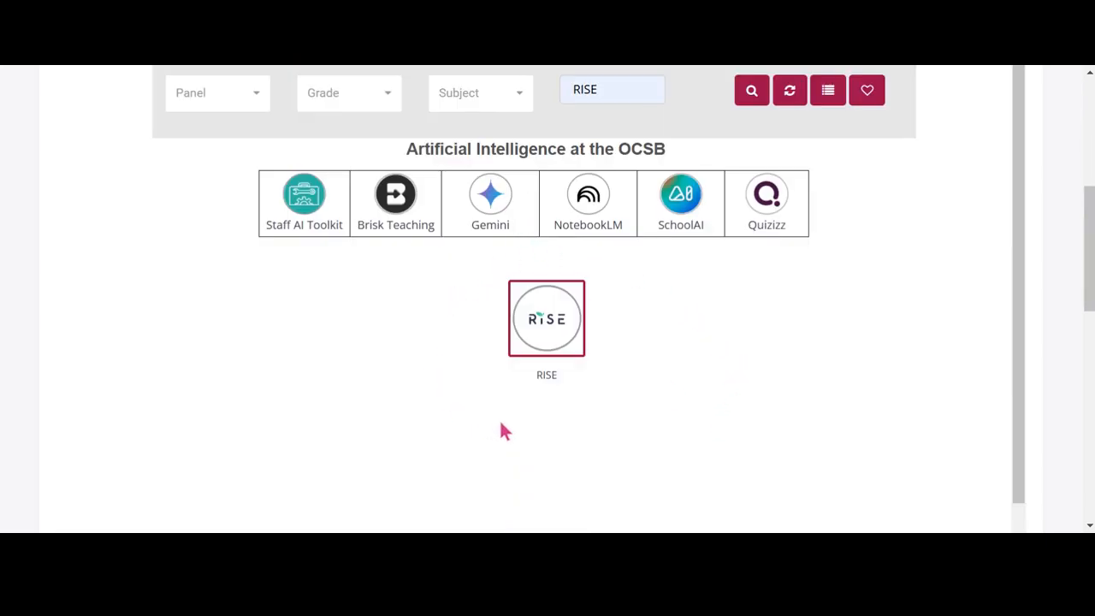
{"action": "mouse_move", "coordinate": [546, 334]}
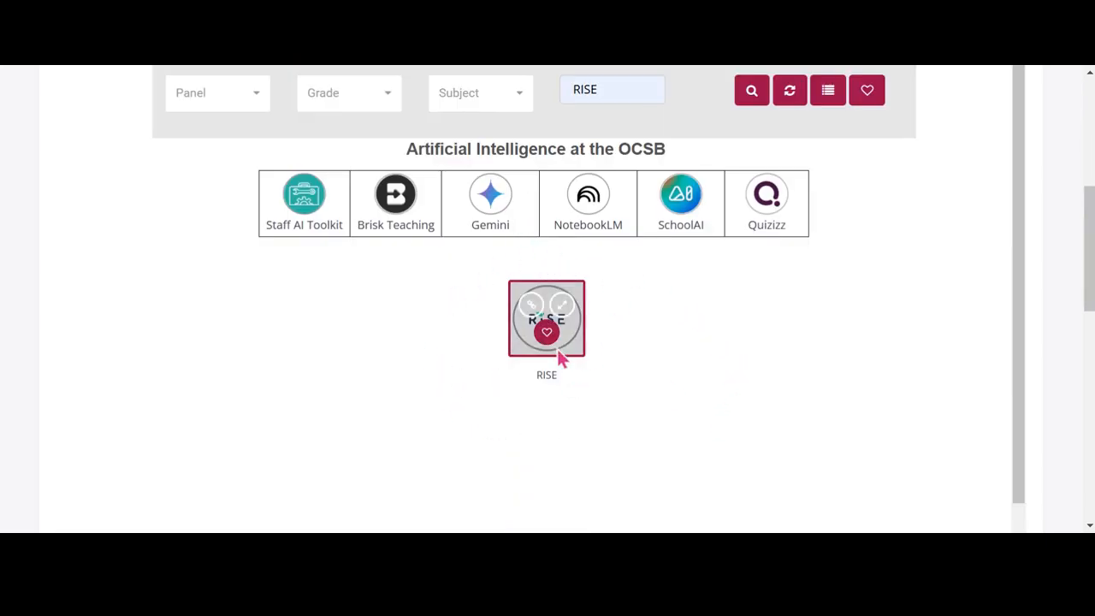
{"action": "mouse_move", "coordinate": [484, 314]}
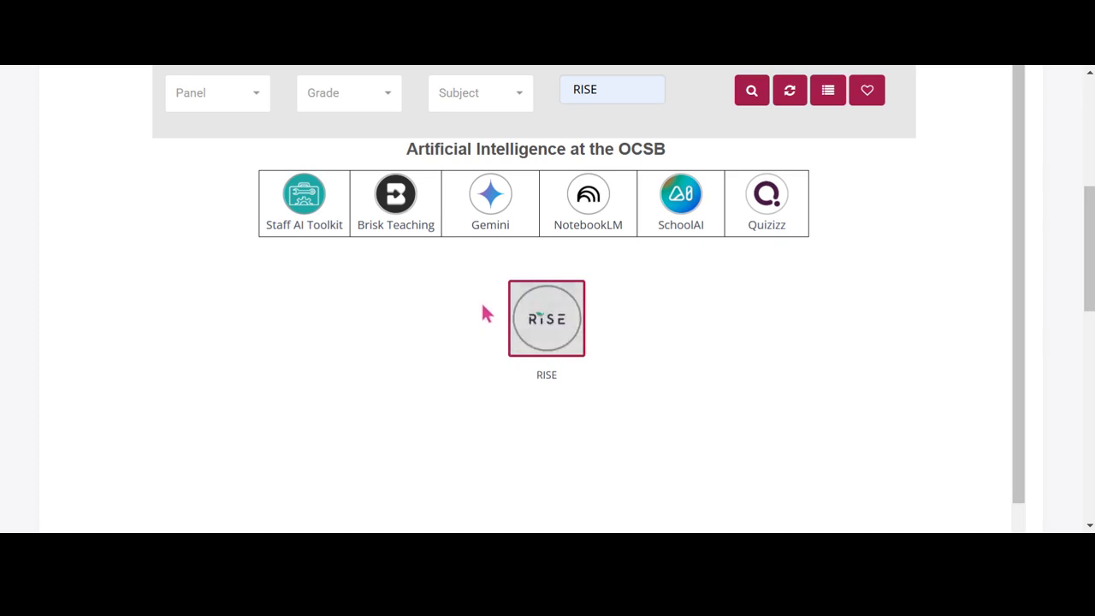
{"action": "mouse_move", "coordinate": [445, 320]}
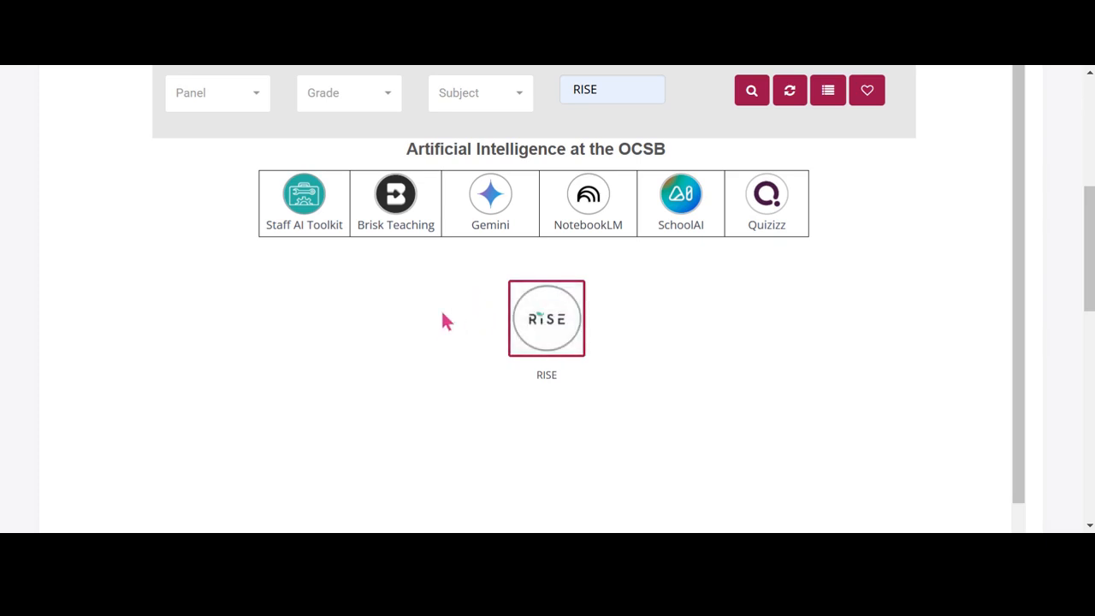
{"action": "mouse_move", "coordinate": [547, 319]}
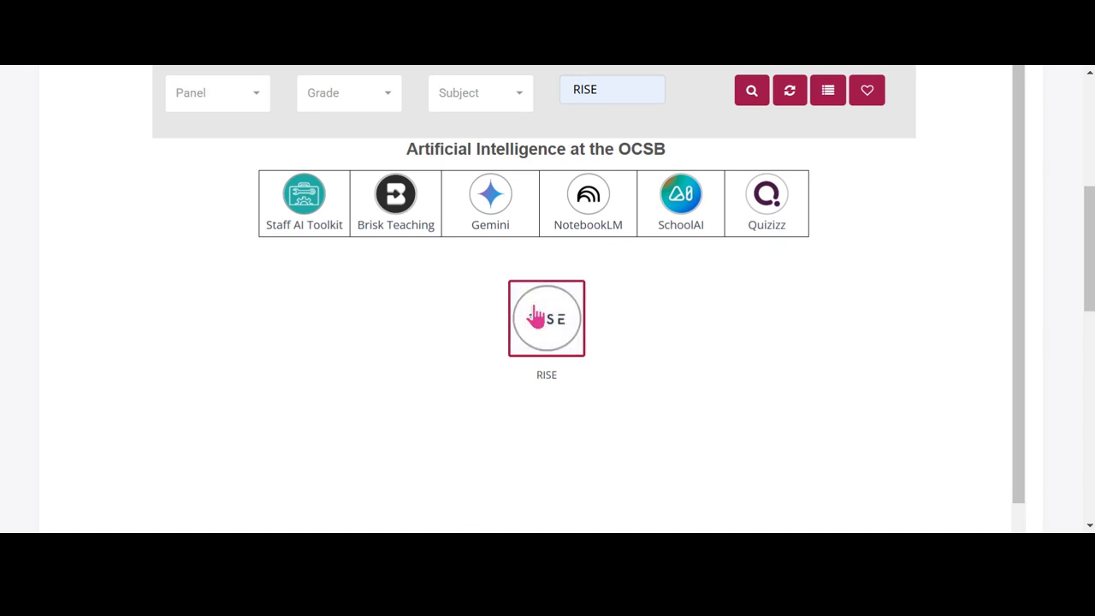
Launch the RISE tile from the search results to reach its sign-in page.
{"action": "left_click", "coordinate": [546, 318]}
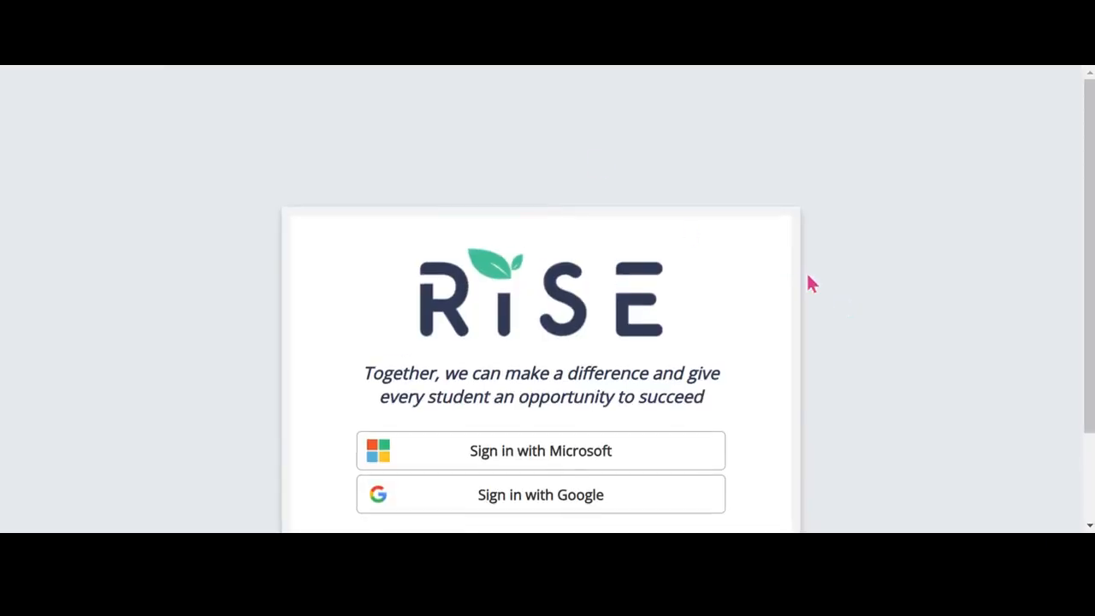
{"action": "scroll", "scroll_direction": "up", "scroll_amount": 3}
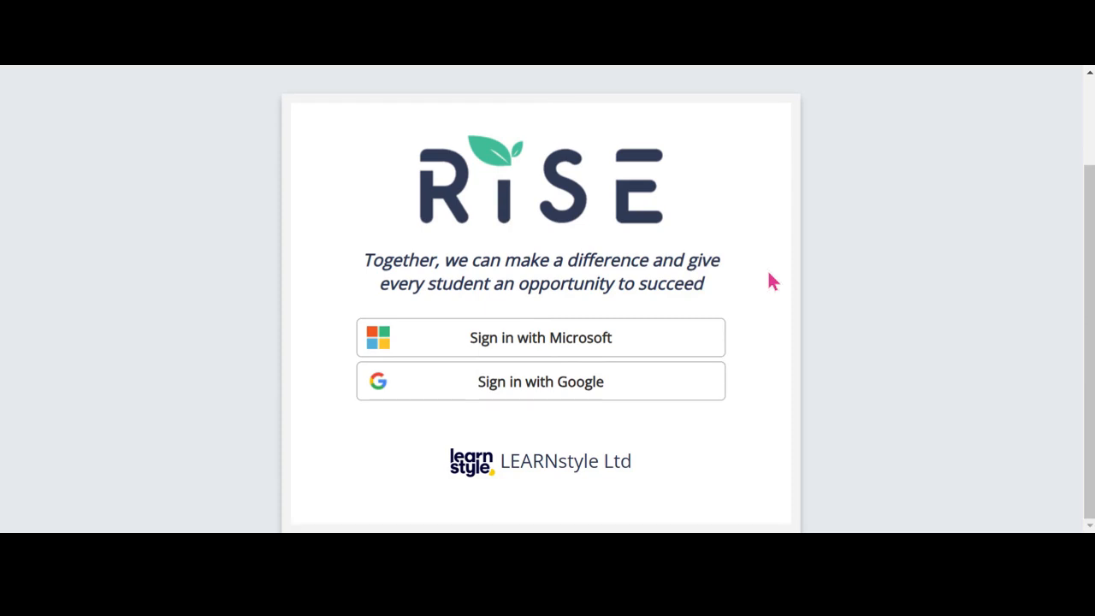
{"action": "mouse_move", "coordinate": [597, 415]}
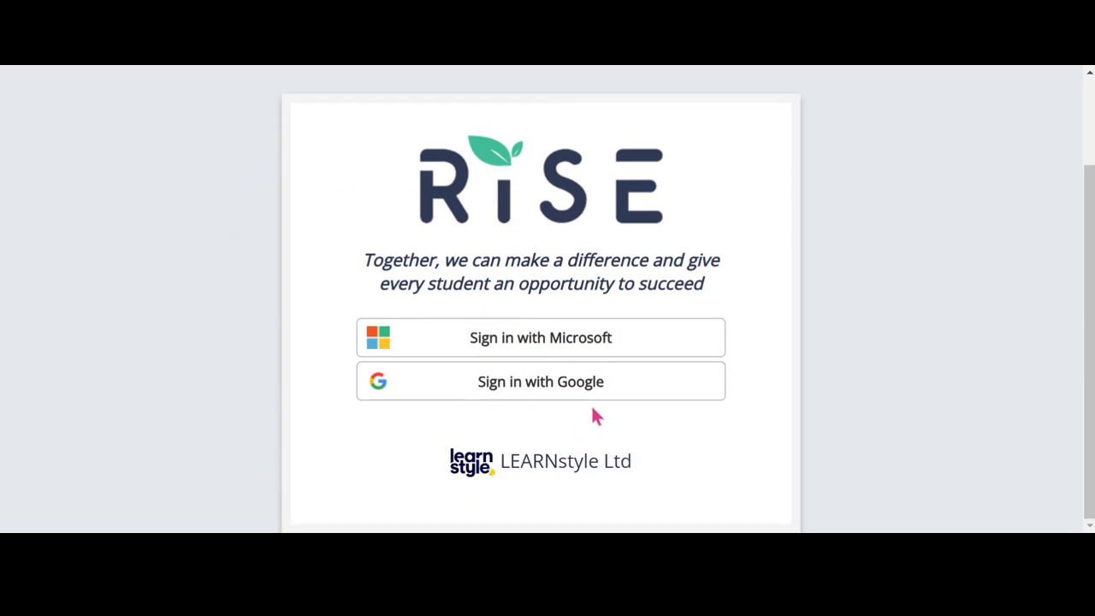
{"action": "mouse_move", "coordinate": [523, 397]}
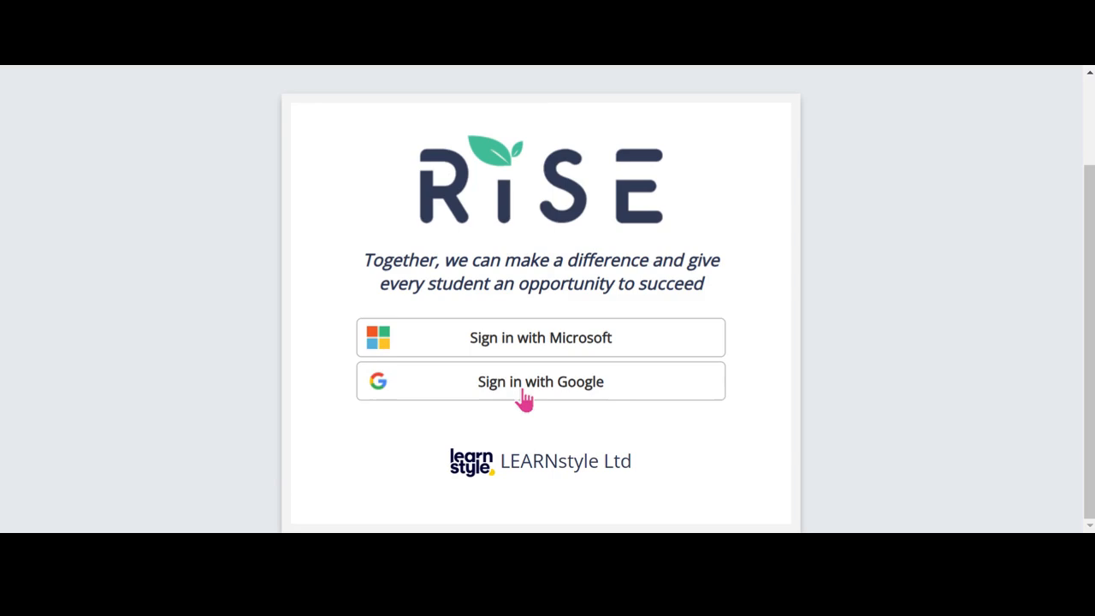
Sign in to RISE with Google to load the Home dashboard.
{"action": "left_click", "coordinate": [540, 381]}
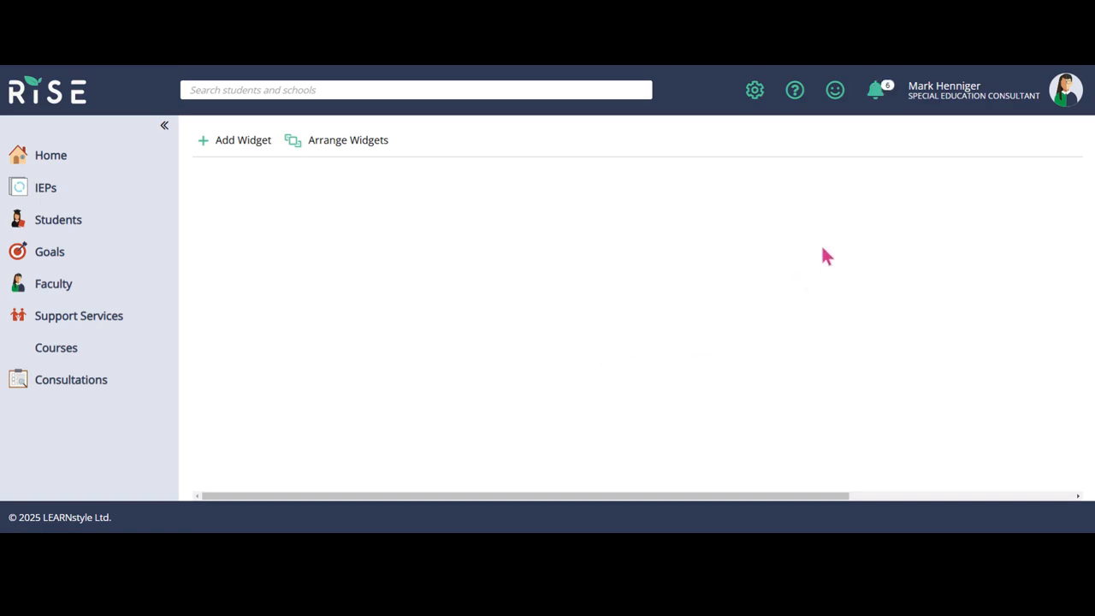
{"action": "mouse_move", "coordinate": [767, 231]}
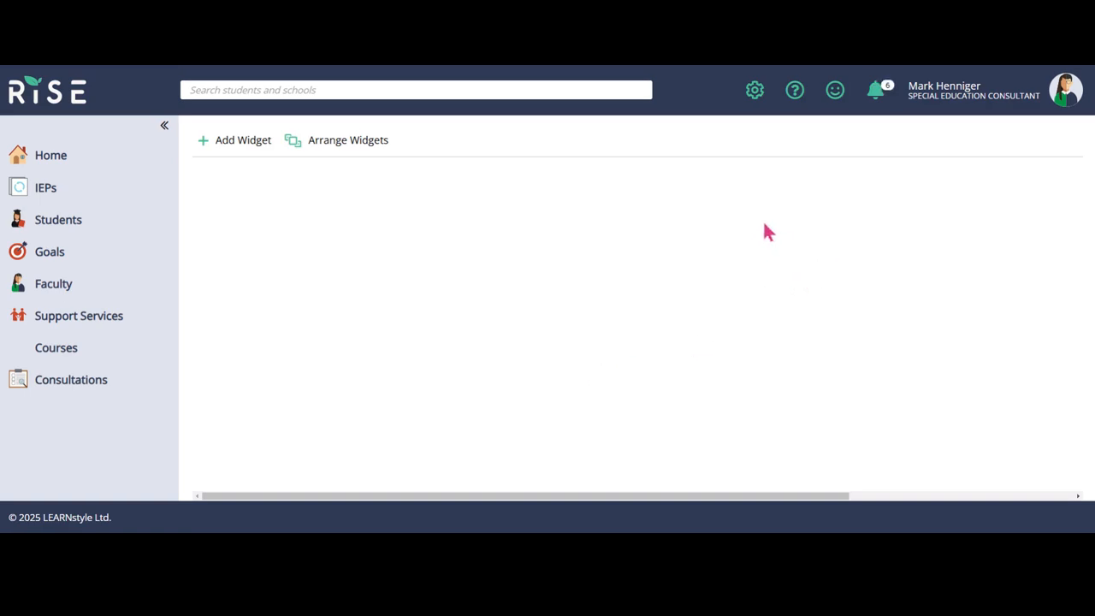
{"action": "mouse_move", "coordinate": [85, 103]}
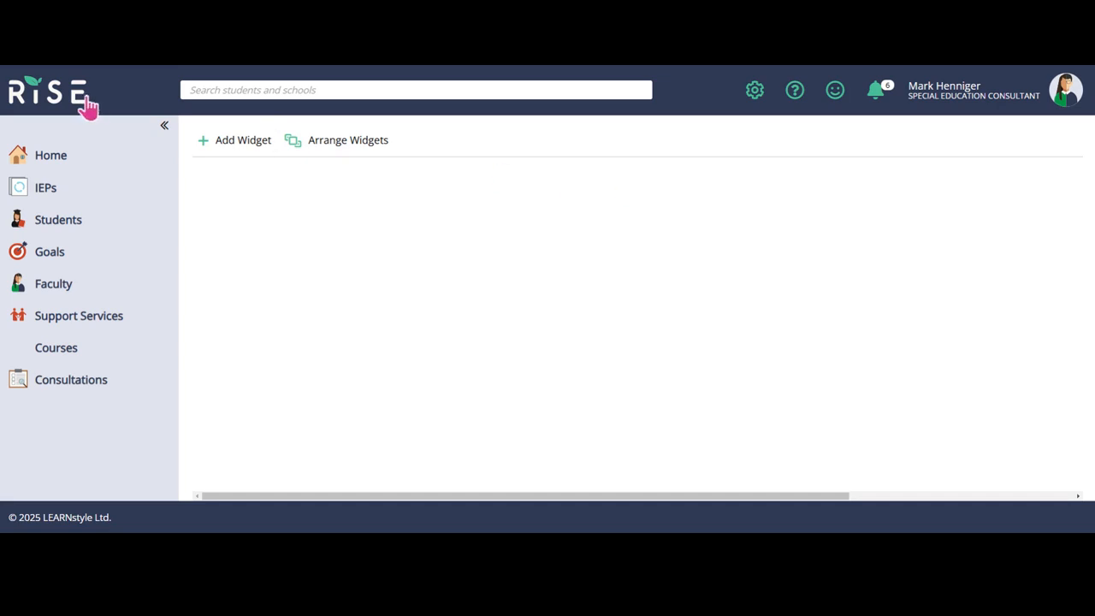
{"action": "mouse_move", "coordinate": [144, 434]}
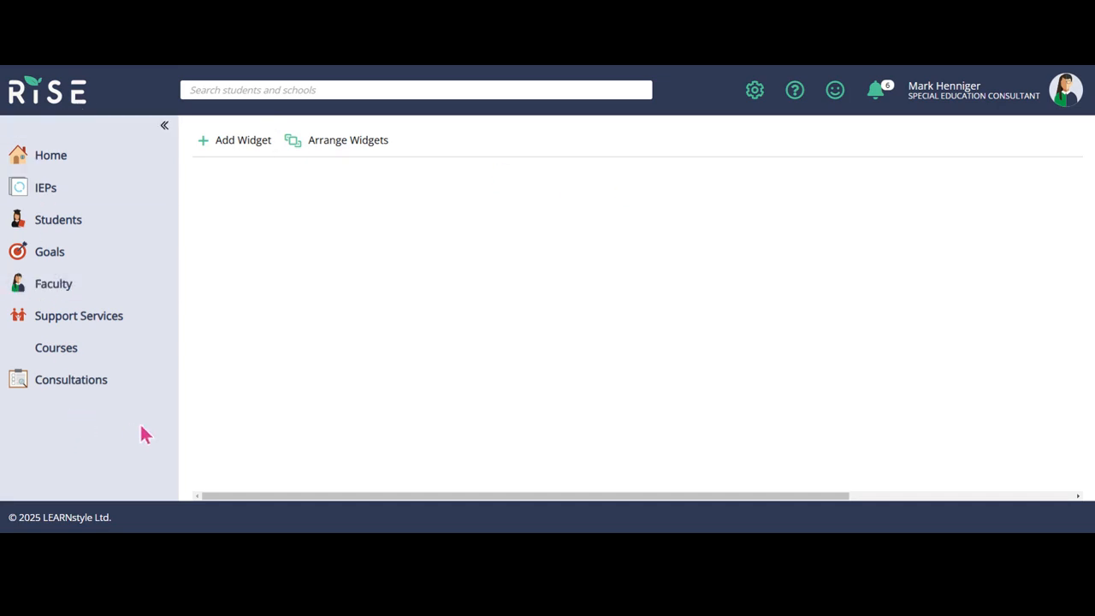
{"action": "mouse_move", "coordinate": [489, 397]}
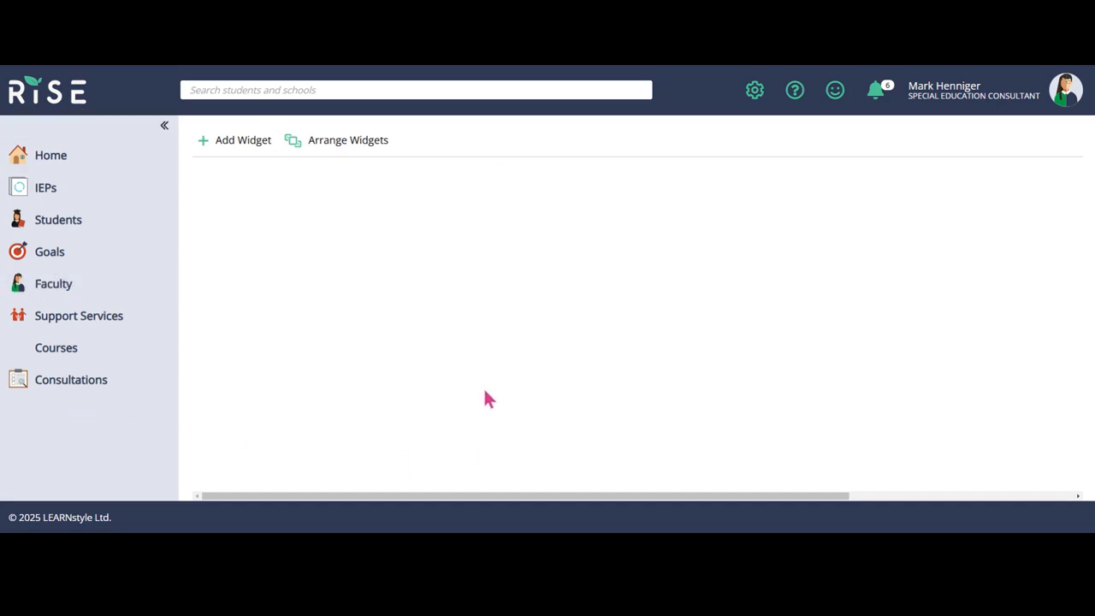
{"action": "mouse_move", "coordinate": [525, 429]}
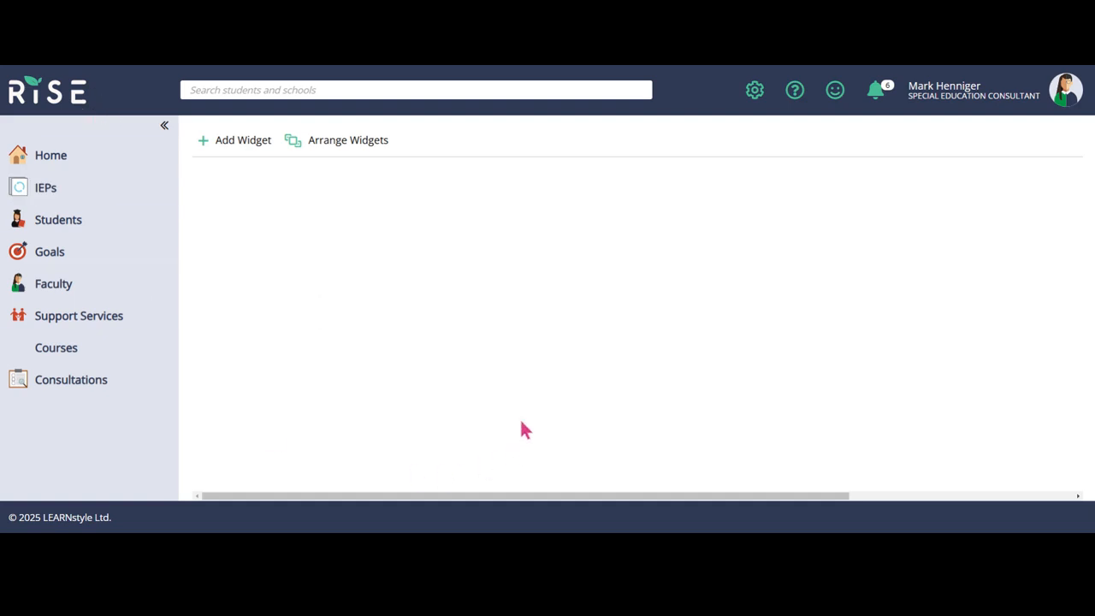
{"action": "mouse_move", "coordinate": [332, 341]}
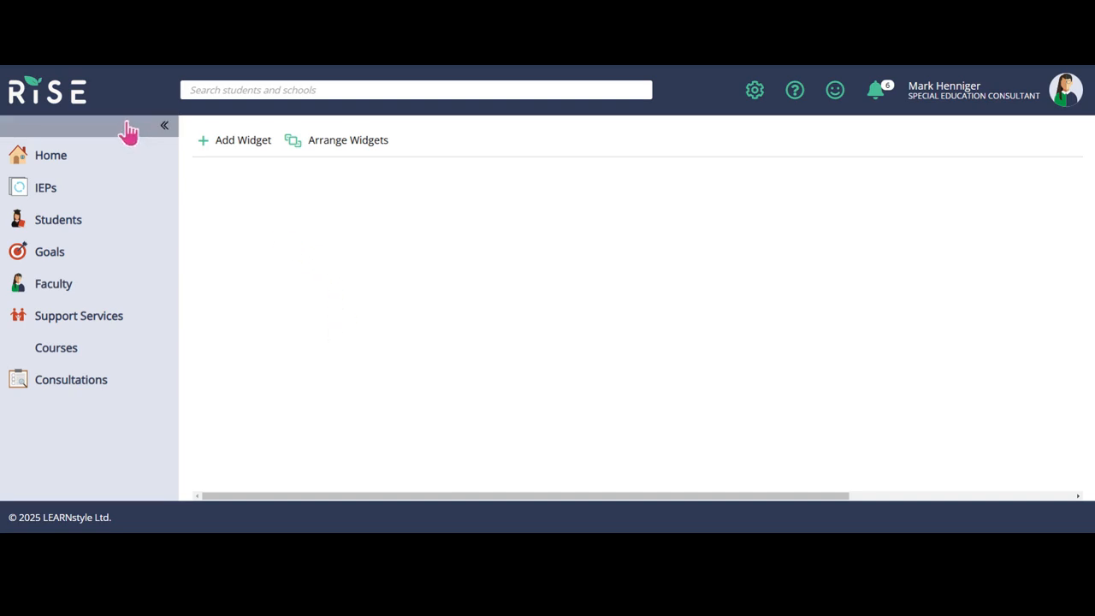
{"action": "mouse_move", "coordinate": [845, 290]}
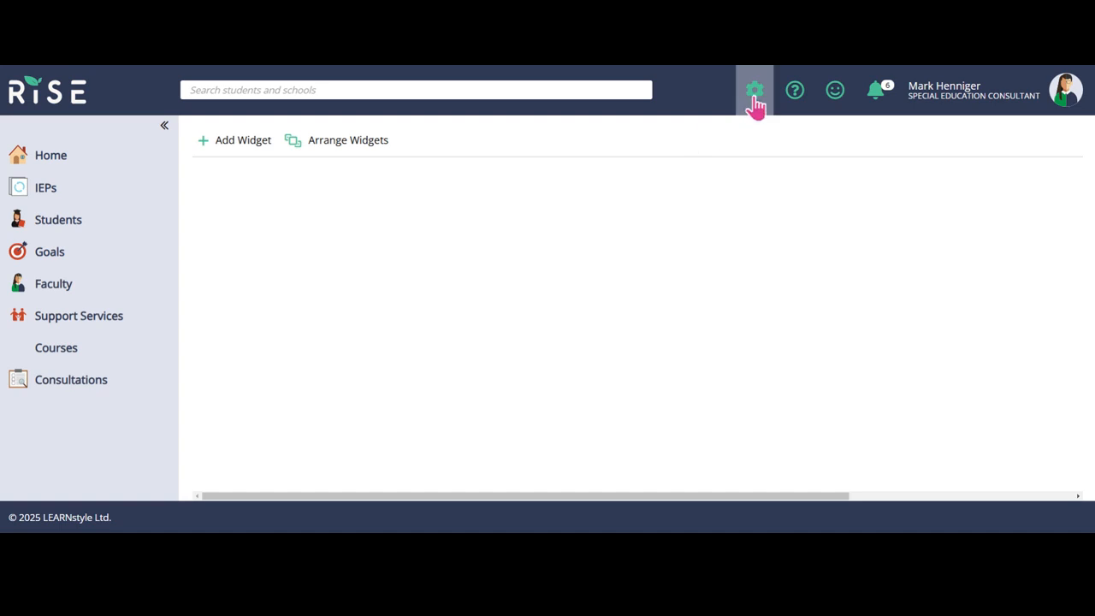
Open the Main Menu Links editor from settings and toggle Faculty off.
{"action": "left_click", "coordinate": [753, 90]}
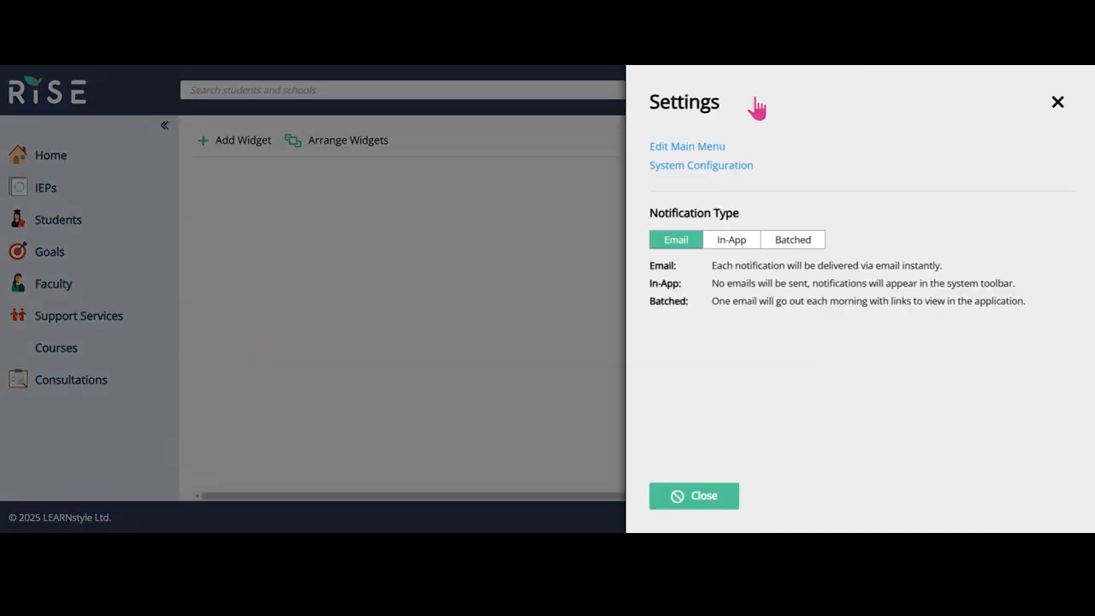
{"action": "mouse_move", "coordinate": [688, 154]}
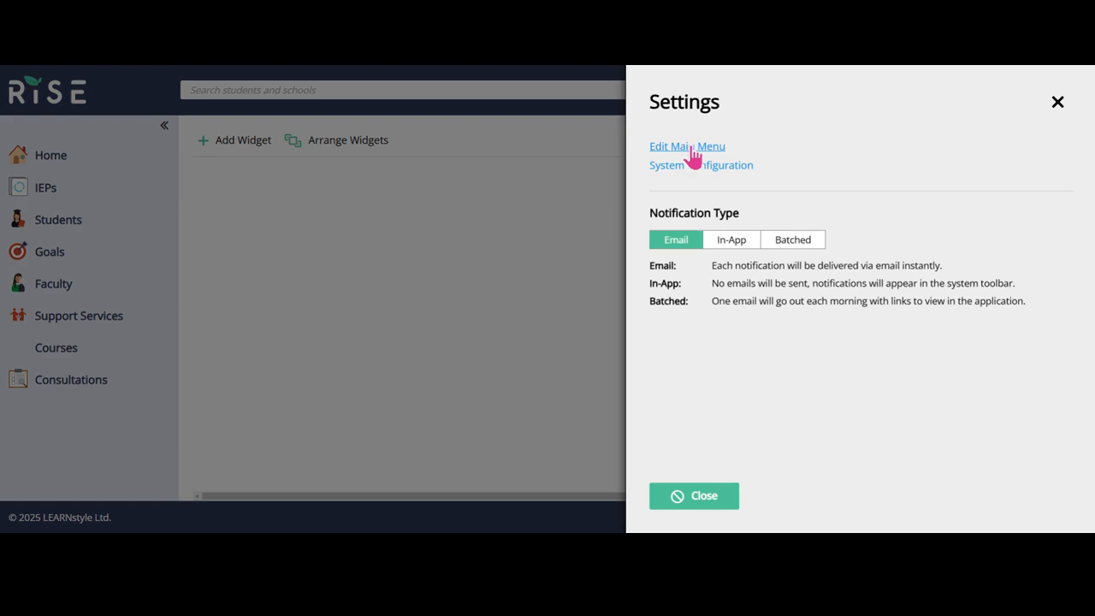
{"action": "left_click", "coordinate": [687, 145]}
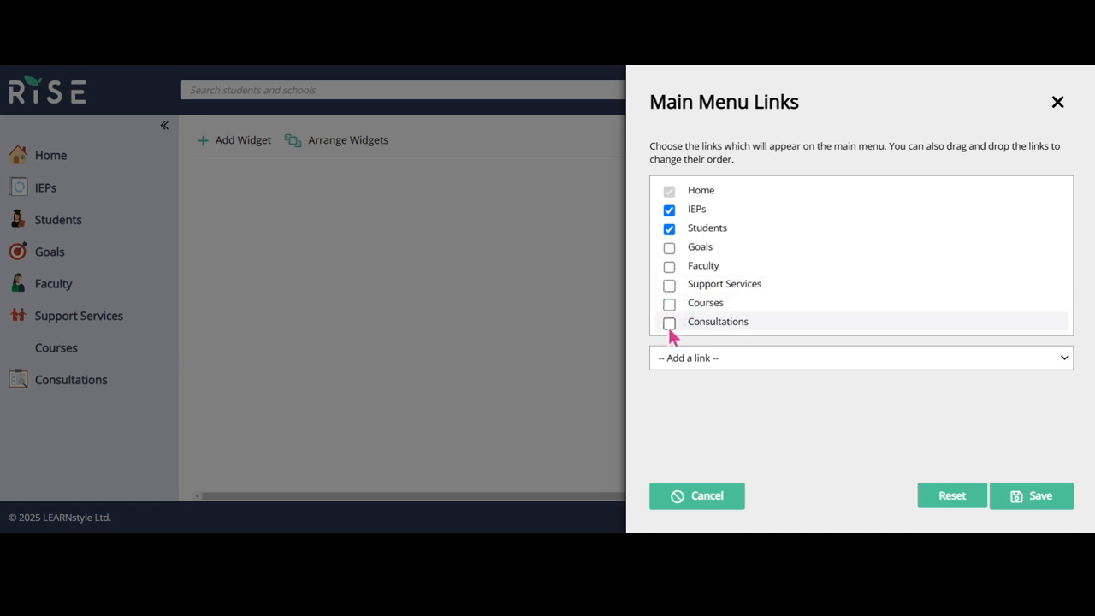
{"action": "mouse_move", "coordinate": [708, 228]}
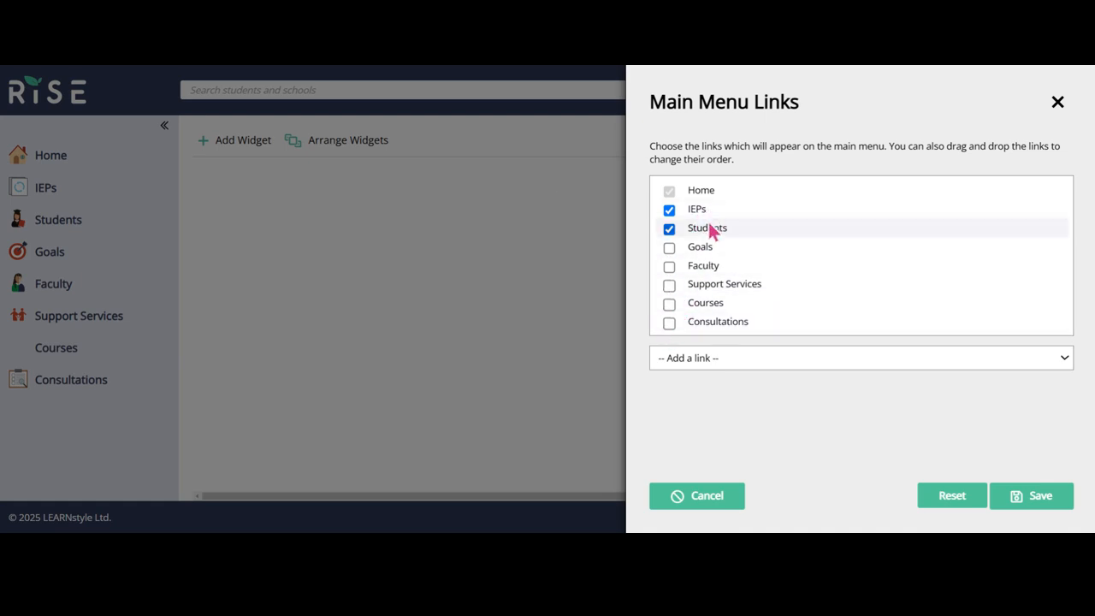
{"action": "mouse_move", "coordinate": [684, 266]}
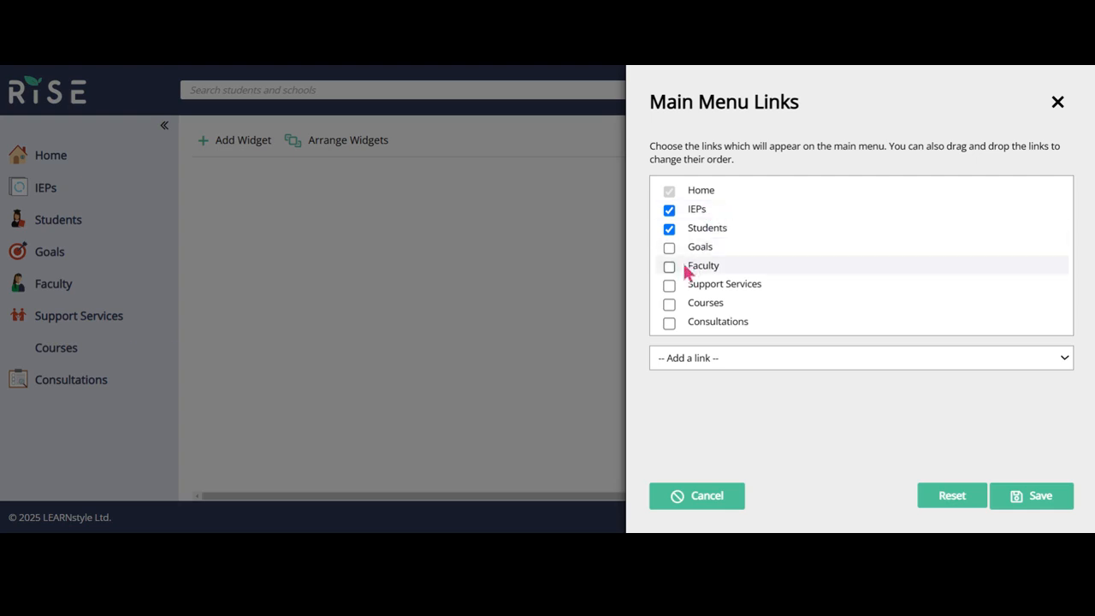
{"action": "left_click", "coordinate": [669, 266]}
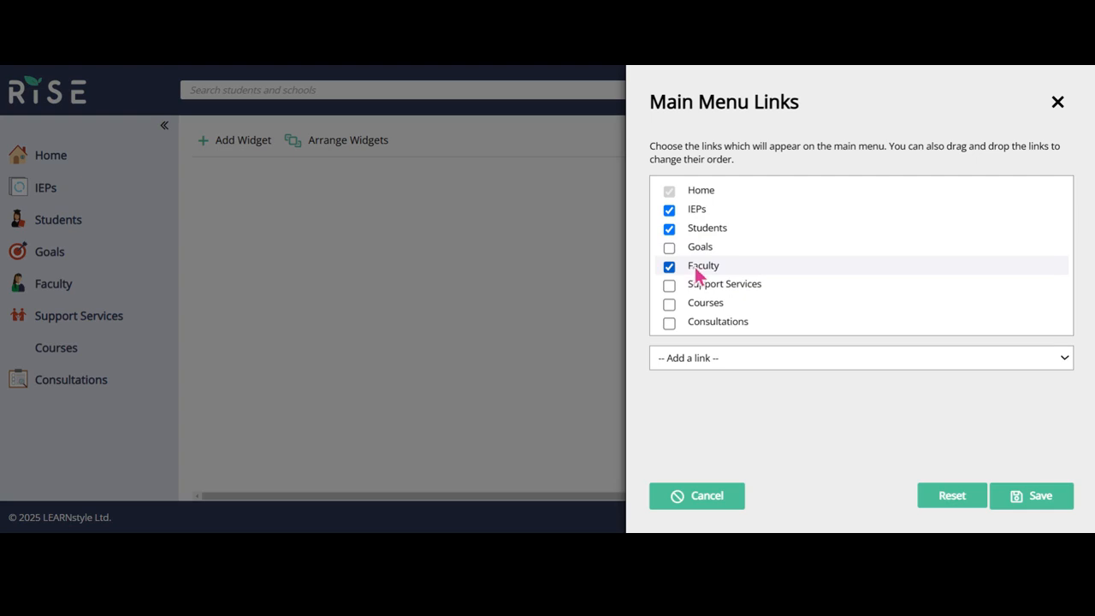
{"action": "mouse_move", "coordinate": [706, 272]}
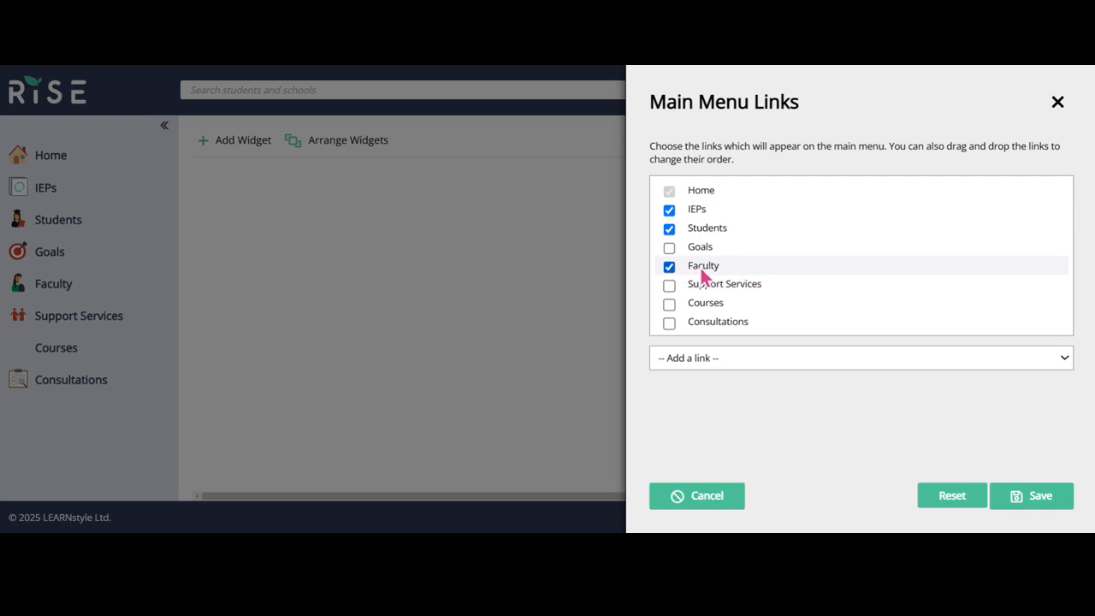
{"action": "left_click", "coordinate": [669, 266]}
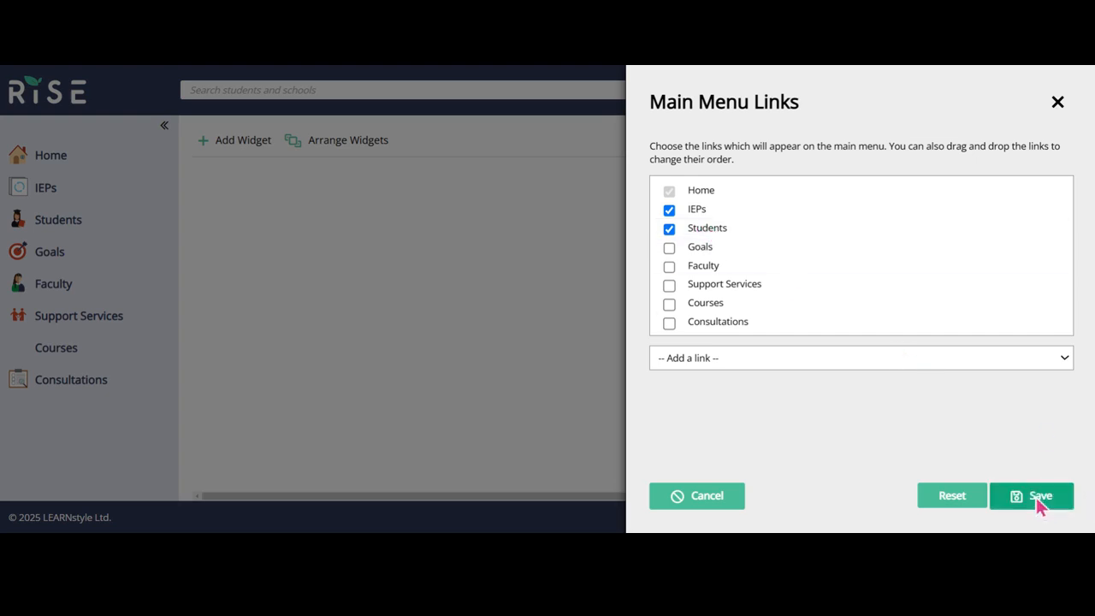
Save the Main Menu Links so the sidebar shows Home, IEPs and Students.
{"action": "left_click", "coordinate": [1030, 496]}
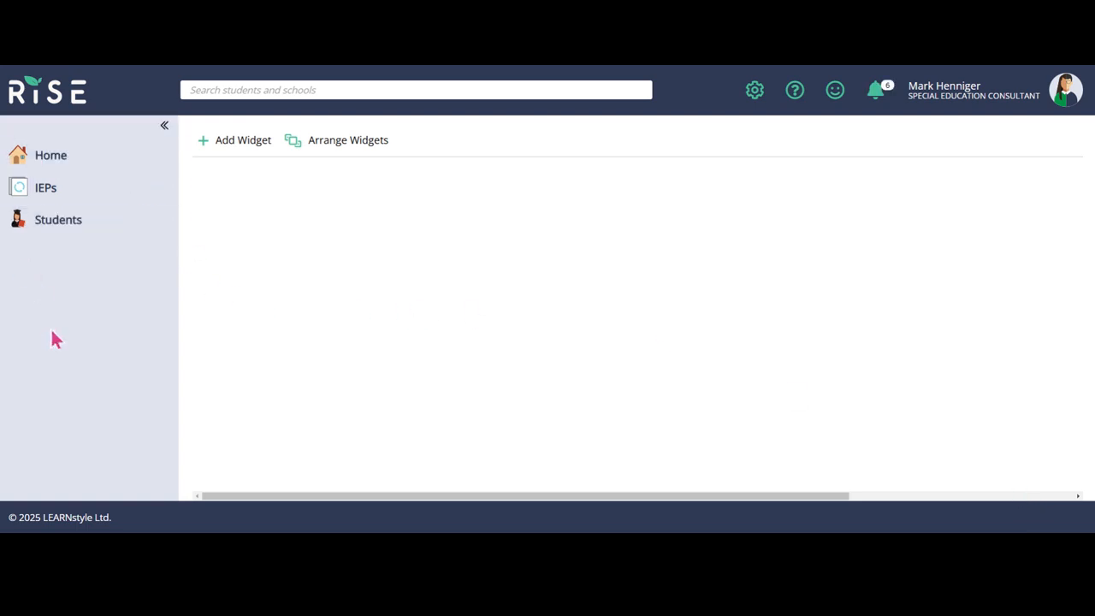
{"action": "mouse_move", "coordinate": [110, 335]}
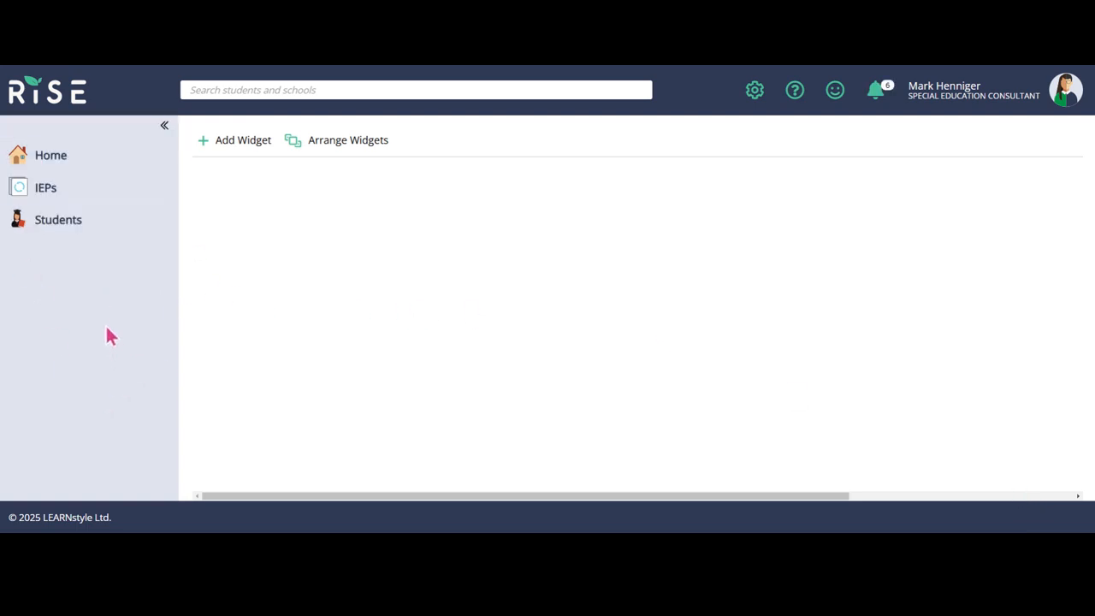
{"action": "mouse_move", "coordinate": [88, 322]}
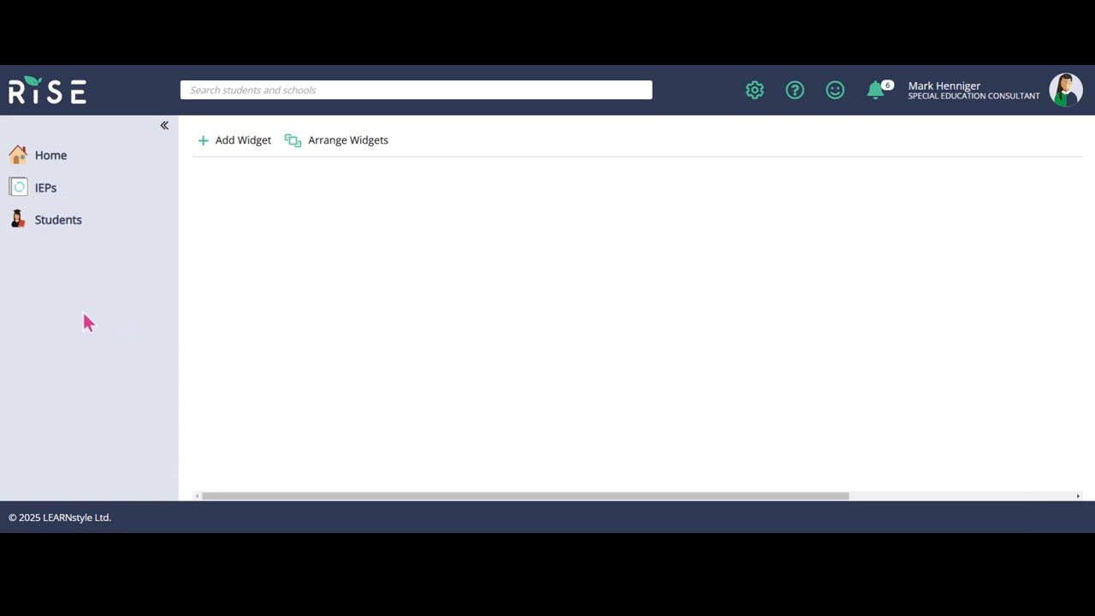
{"action": "mouse_move", "coordinate": [525, 349]}
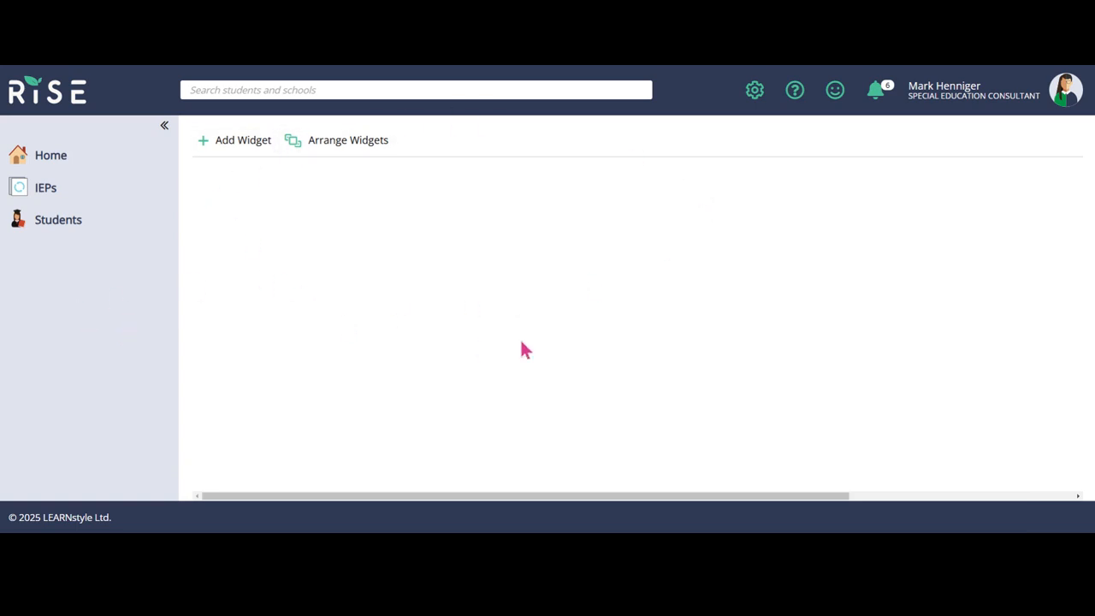
{"action": "mouse_move", "coordinate": [819, 288]}
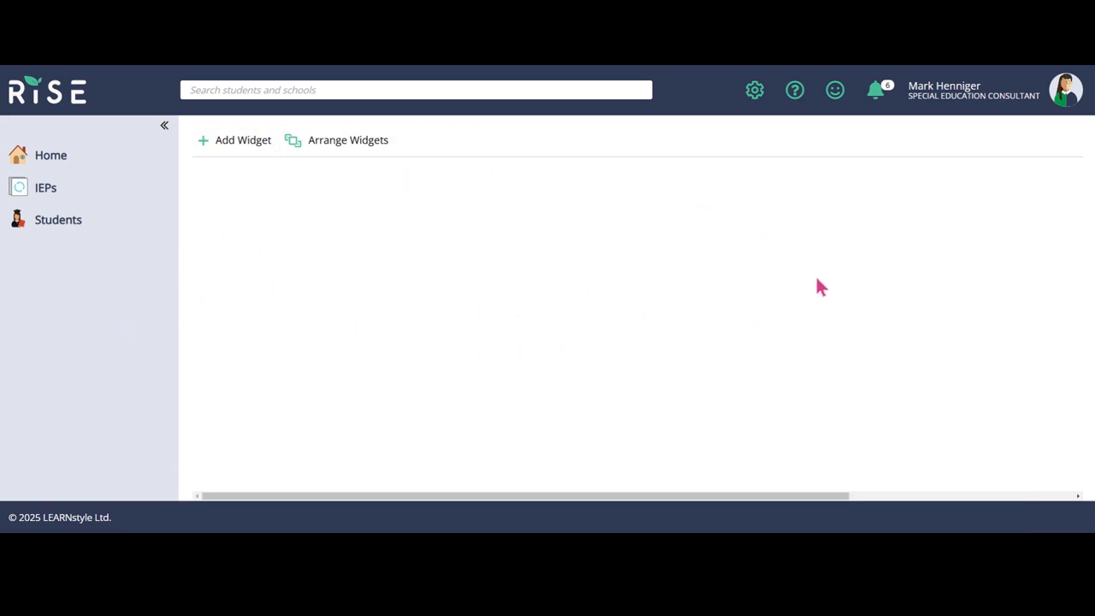
{"action": "mouse_move", "coordinate": [201, 165]}
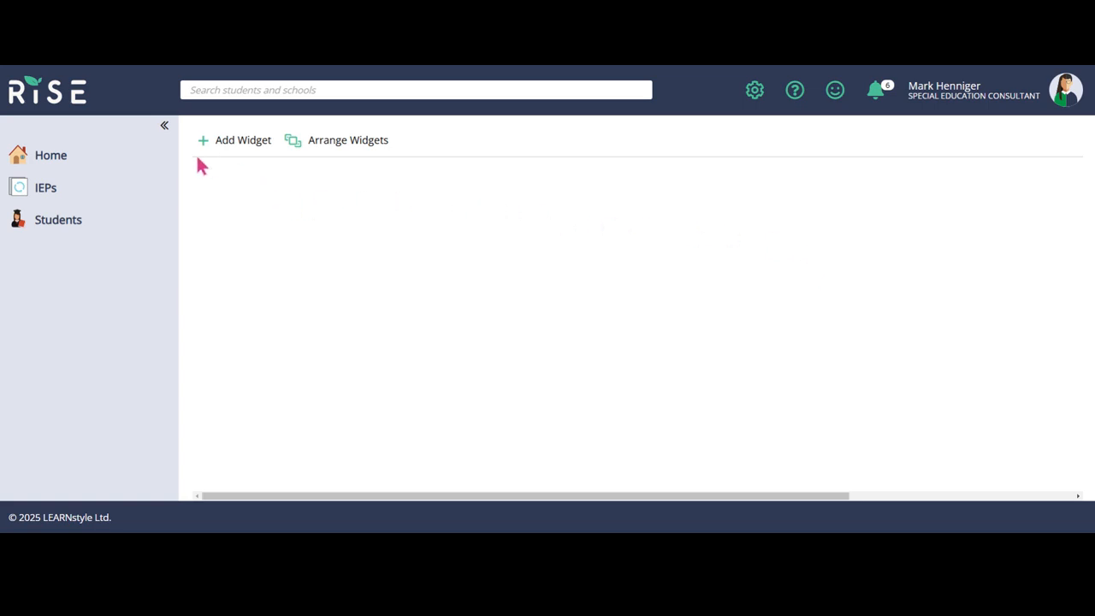
{"action": "mouse_move", "coordinate": [759, 348]}
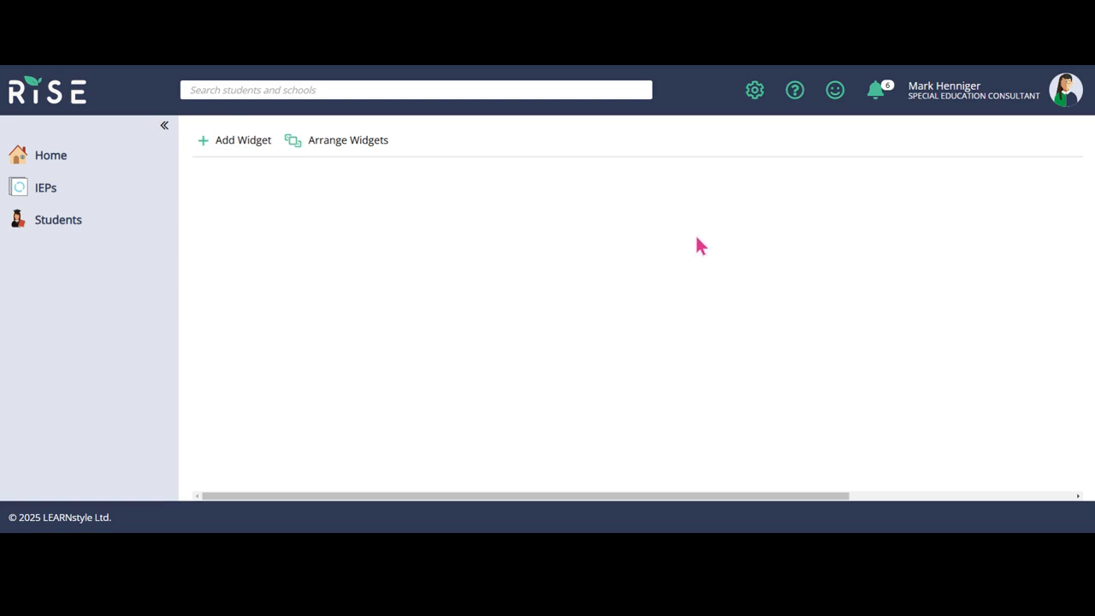
{"action": "mouse_move", "coordinate": [535, 314]}
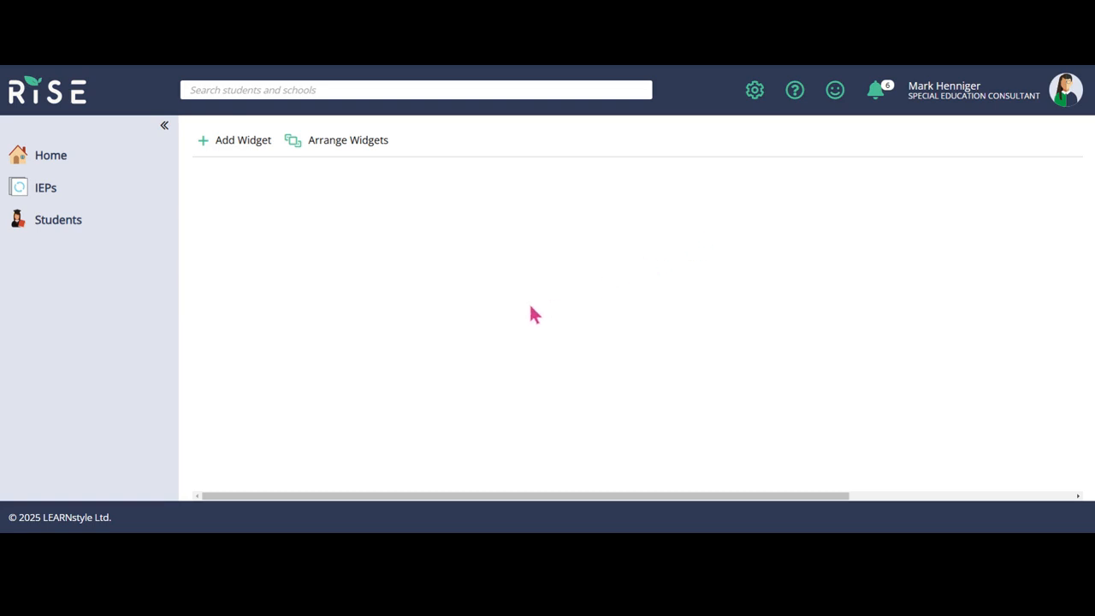
{"action": "mouse_move", "coordinate": [596, 241]}
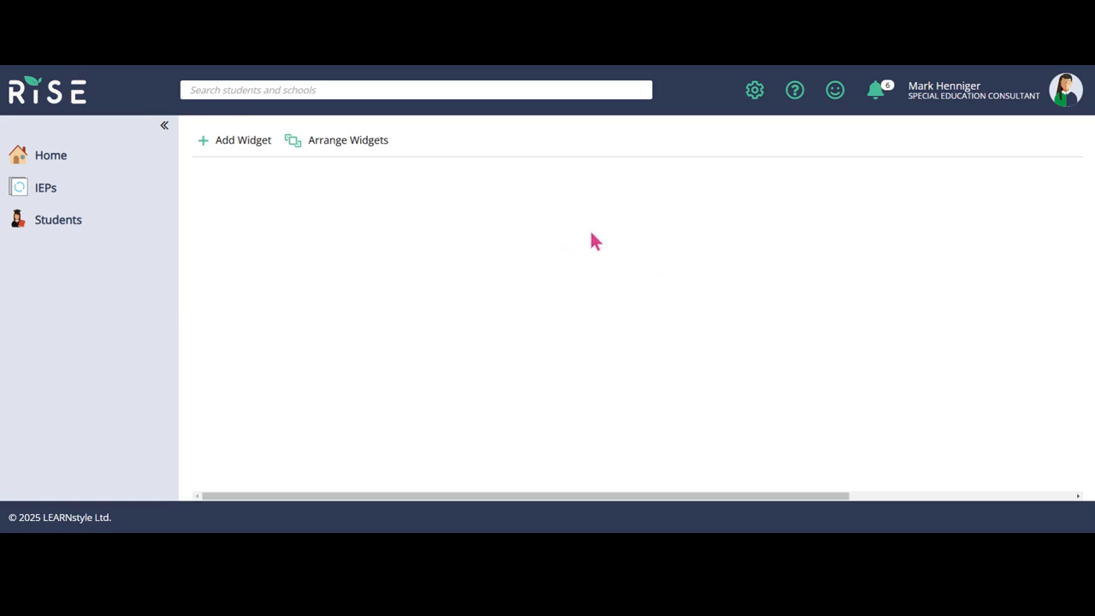
{"action": "mouse_move", "coordinate": [243, 149]}
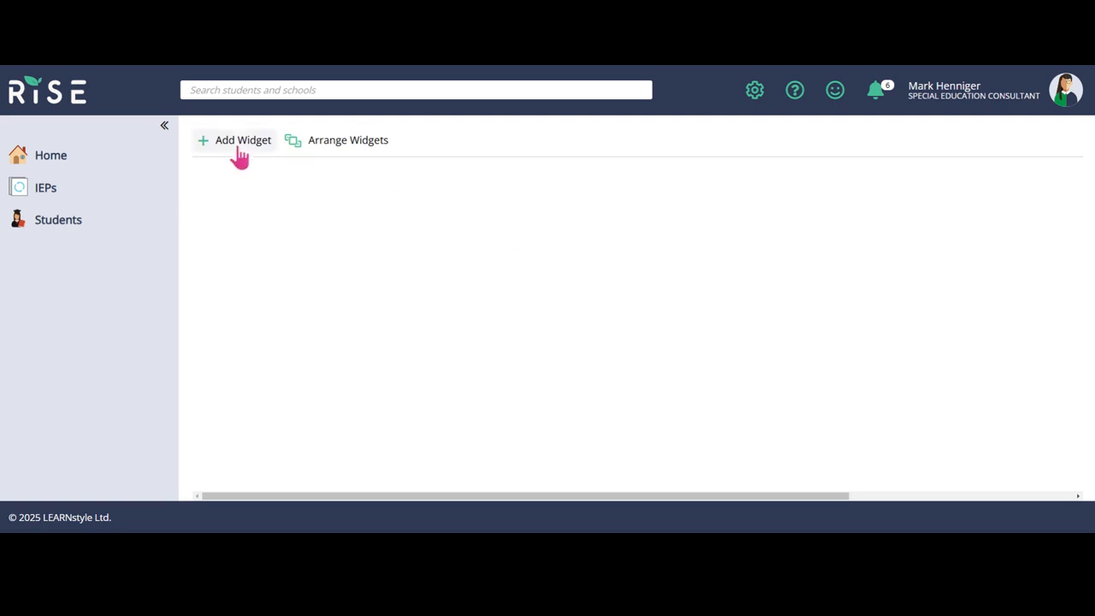
{"action": "mouse_move", "coordinate": [276, 168]}
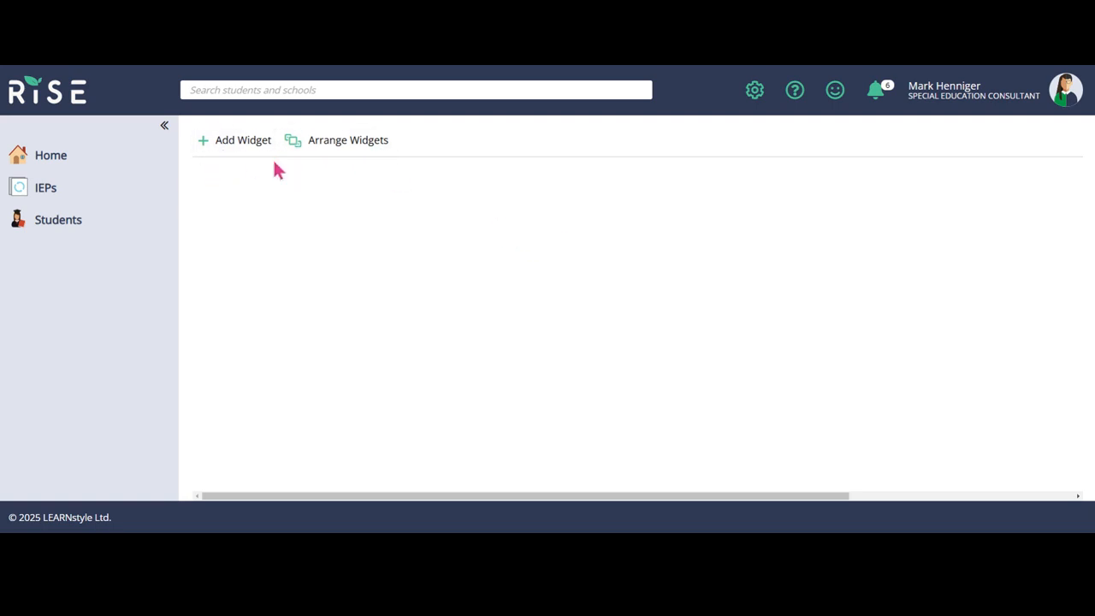
{"action": "mouse_move", "coordinate": [90, 187]}
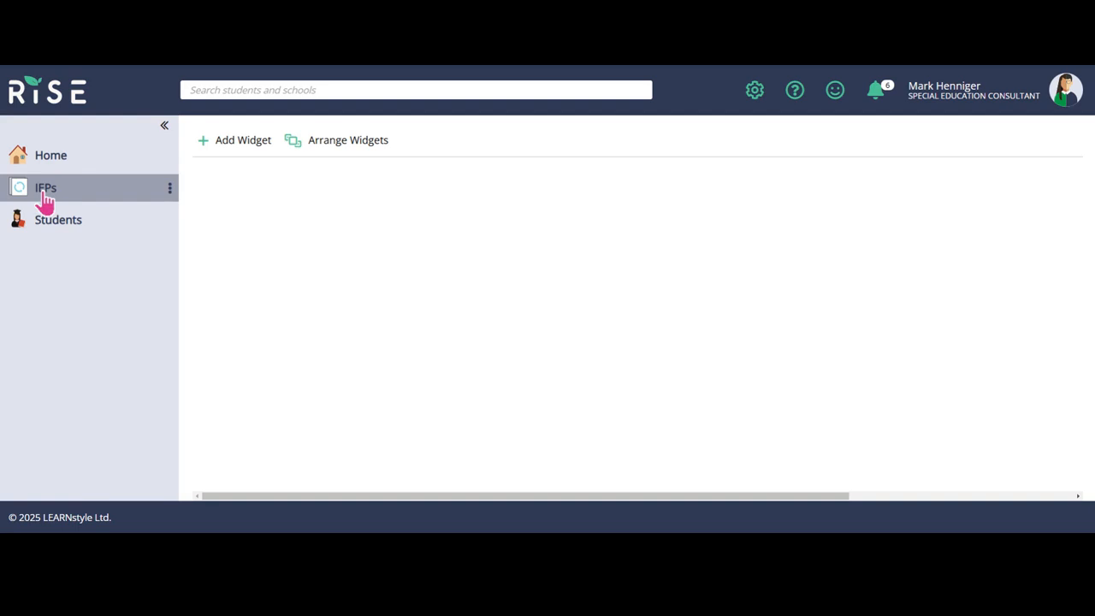
Open IEPs from the sidebar to list the 14 Test Elementary records.
{"action": "left_click", "coordinate": [45, 188]}
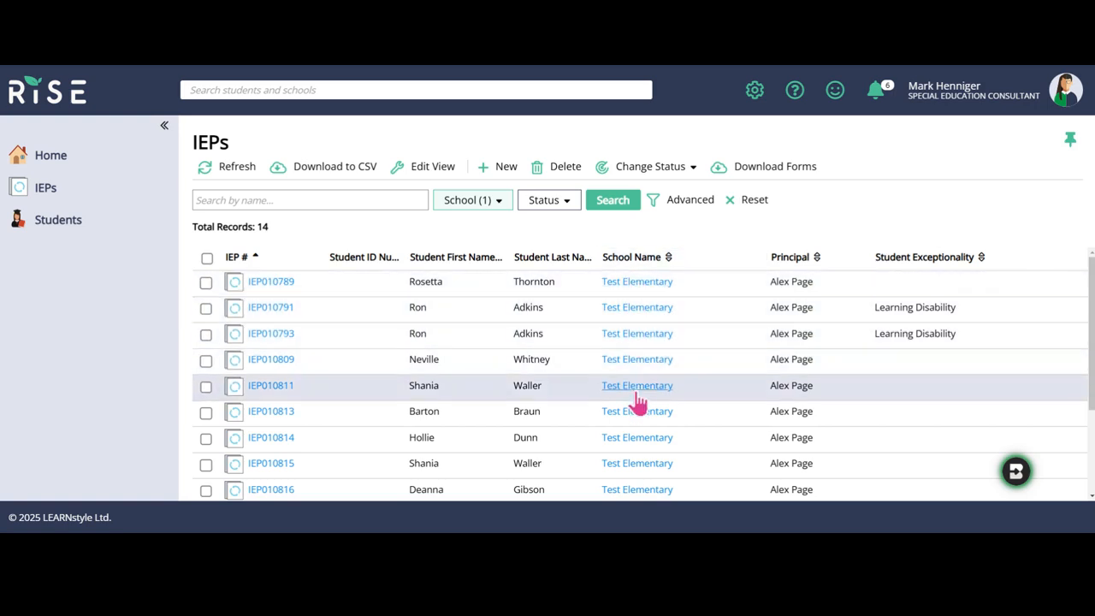
{"action": "mouse_move", "coordinate": [461, 239]}
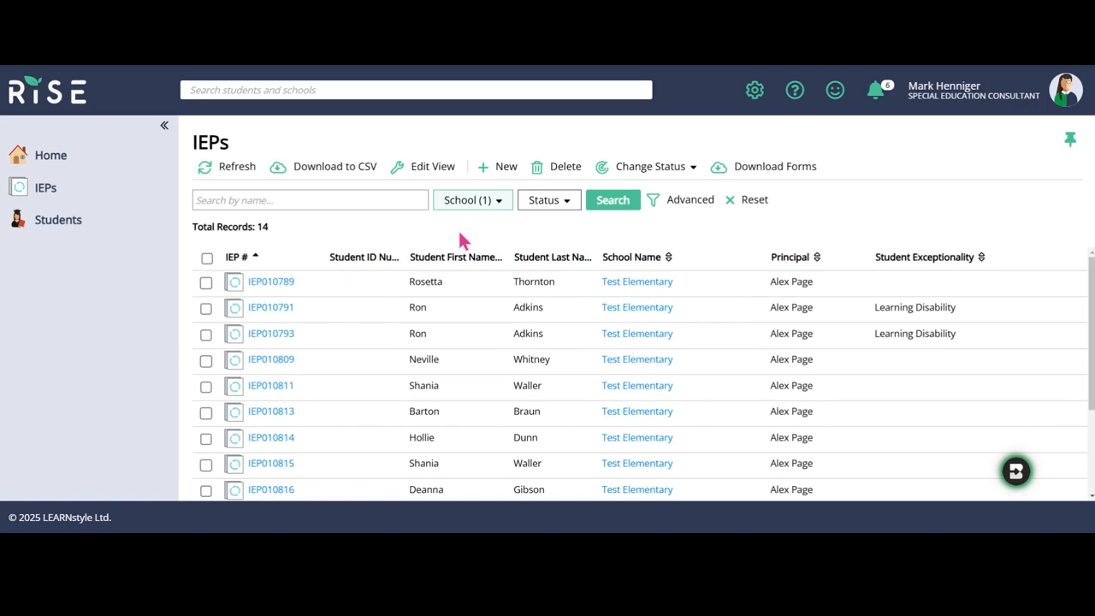
{"action": "mouse_move", "coordinate": [525, 231]}
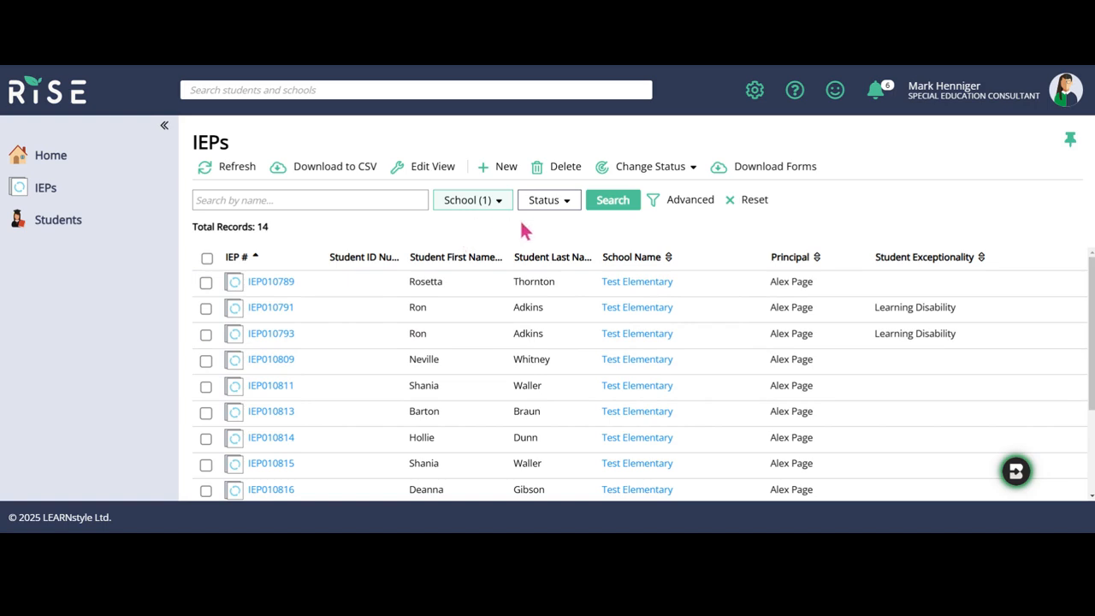
{"action": "mouse_move", "coordinate": [494, 233]}
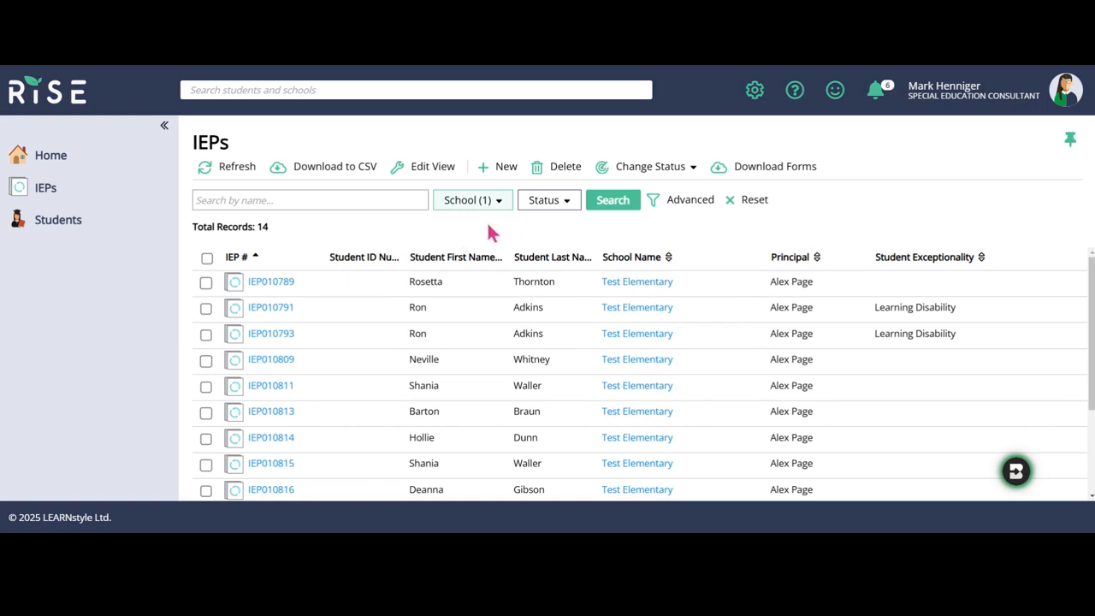
{"action": "mouse_move", "coordinate": [55, 306]}
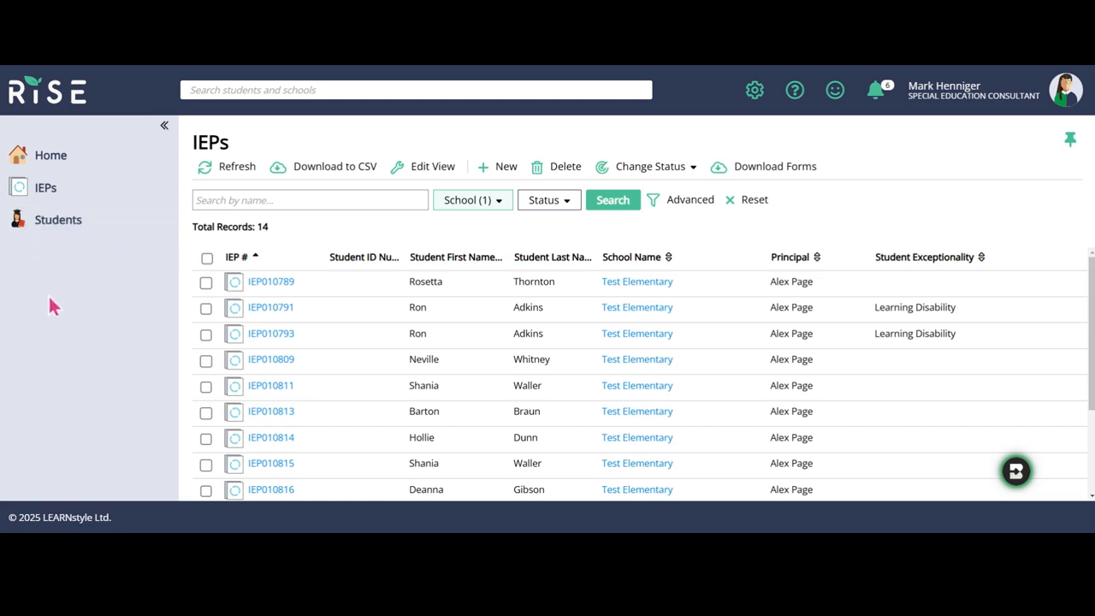
{"action": "mouse_move", "coordinate": [481, 228]}
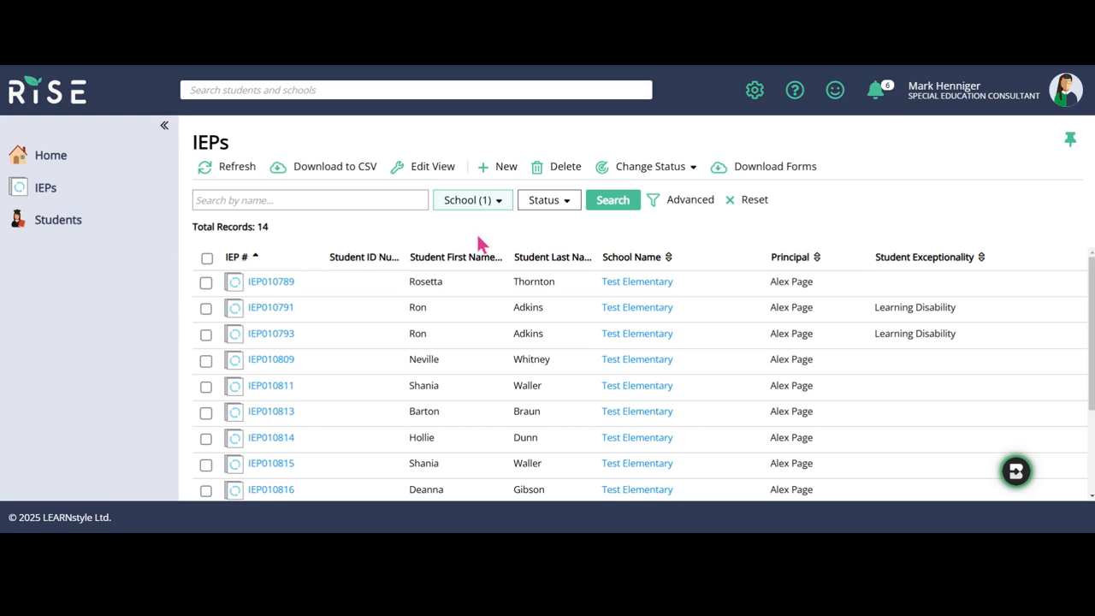
{"action": "mouse_move", "coordinate": [480, 246]}
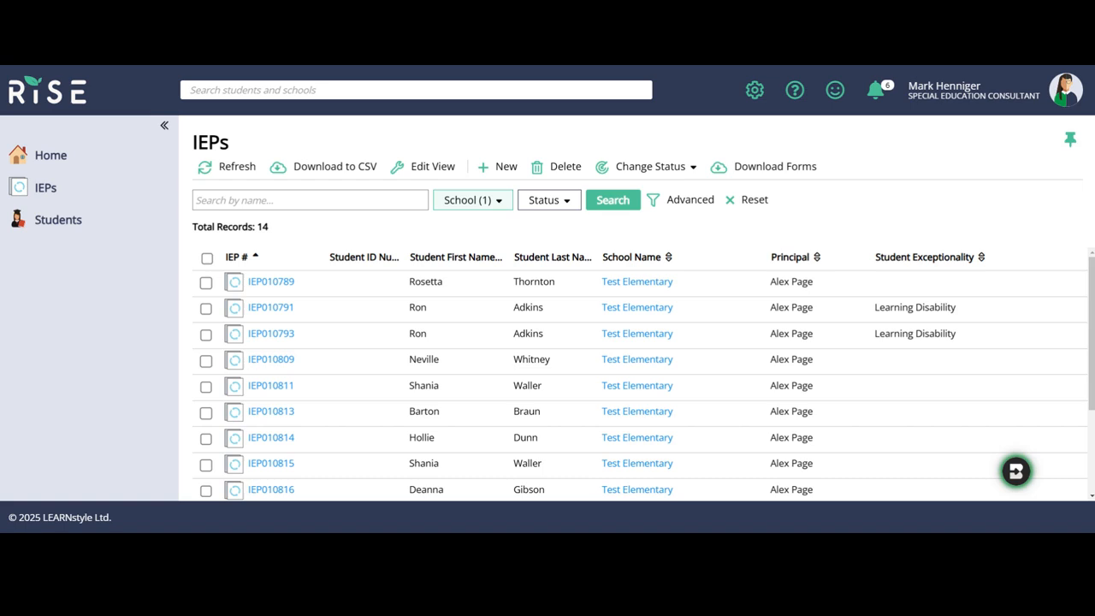
{"action": "mouse_move", "coordinate": [496, 224]}
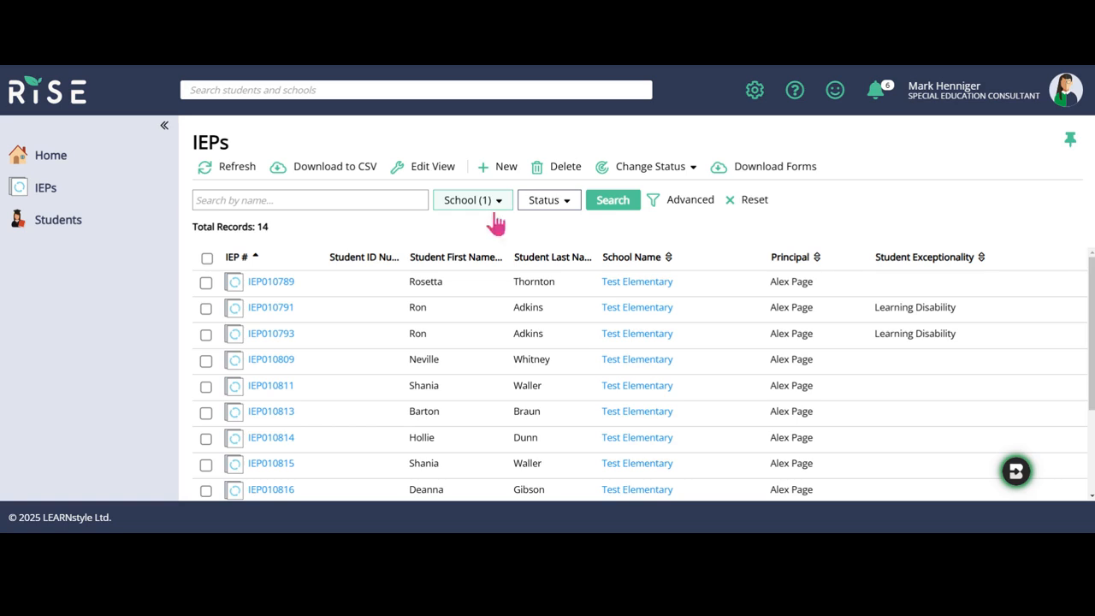
Check the School filter dropdown, confirming only Test Elementary is ticked.
{"action": "left_click", "coordinate": [471, 199]}
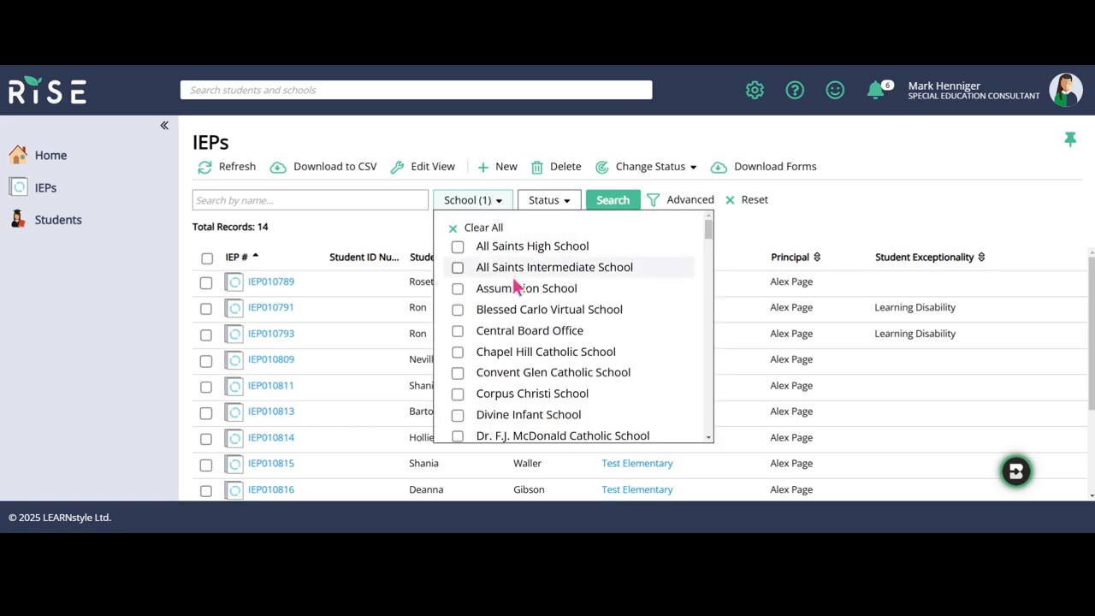
{"action": "mouse_move", "coordinate": [492, 209]}
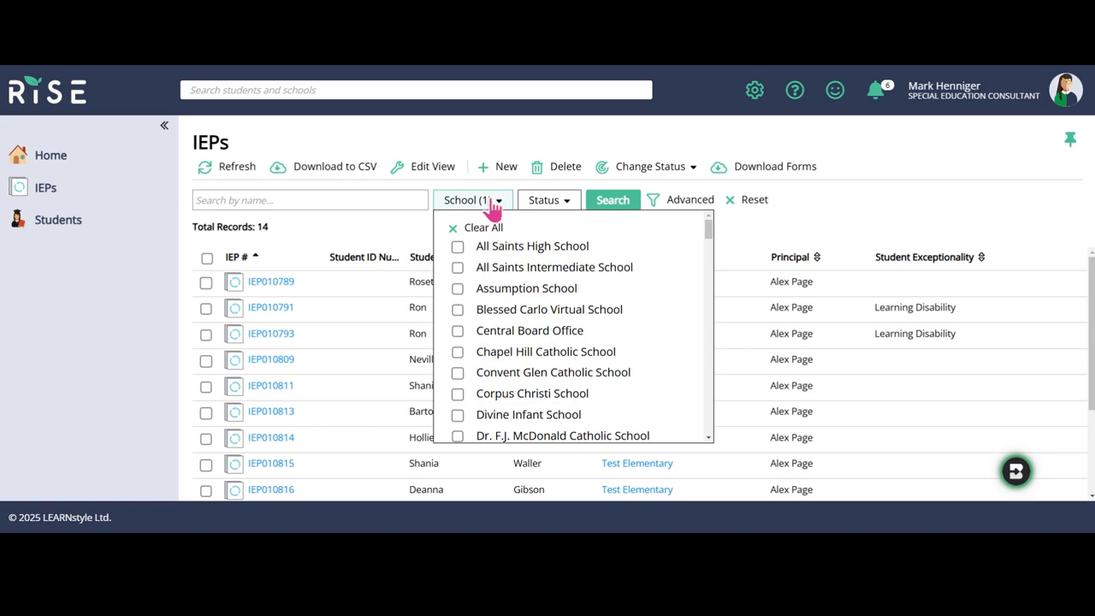
{"action": "scroll", "scroll_direction": "down", "scroll_amount": 3}
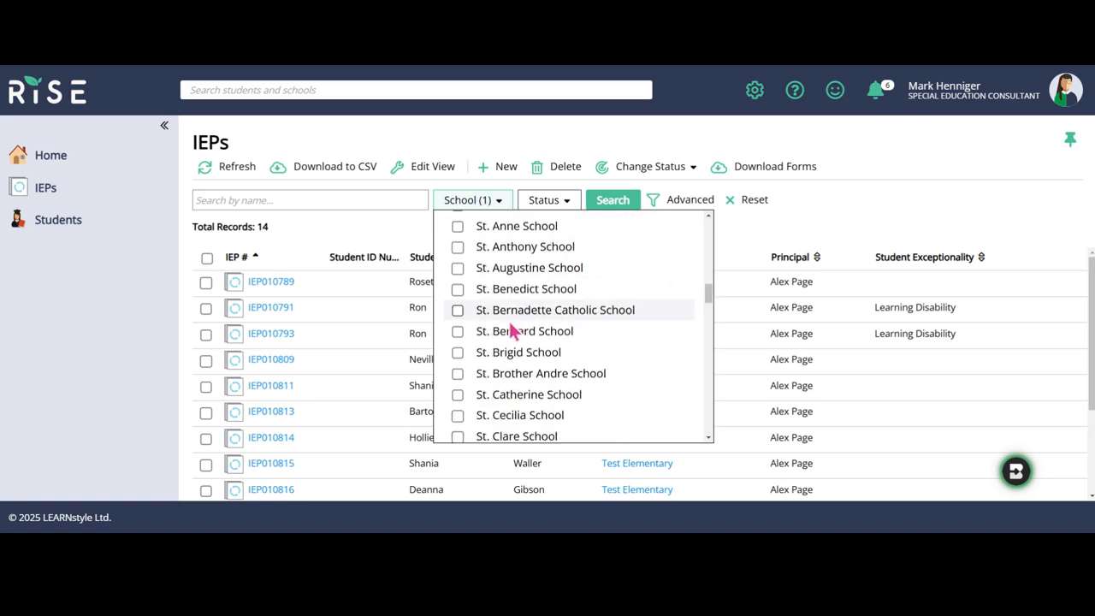
{"action": "scroll", "scroll_direction": "up", "scroll_amount": 3}
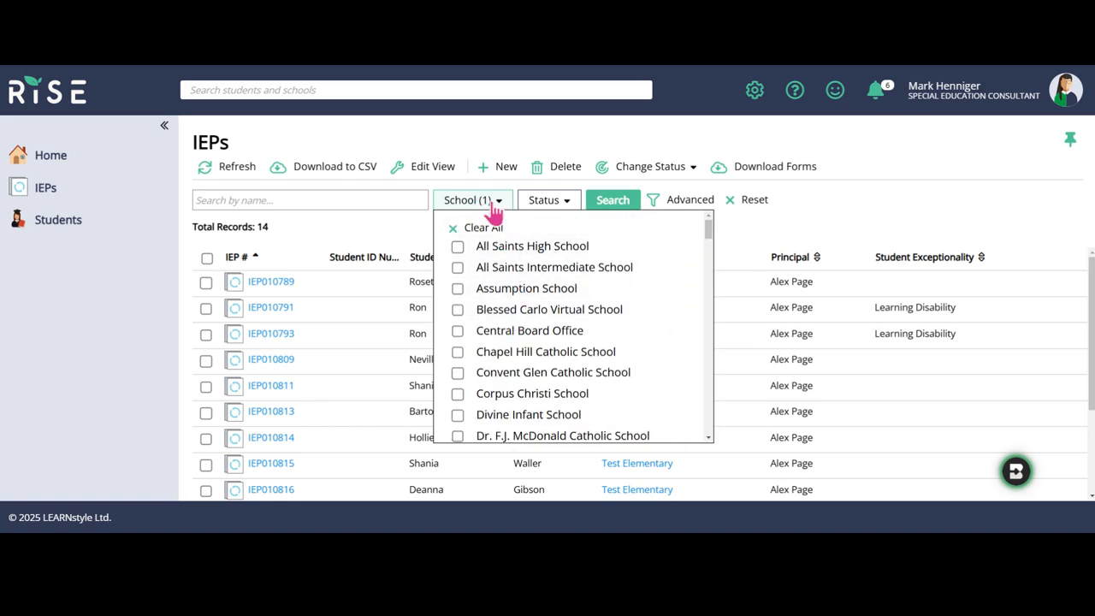
{"action": "scroll", "scroll_direction": "down", "scroll_amount": 3}
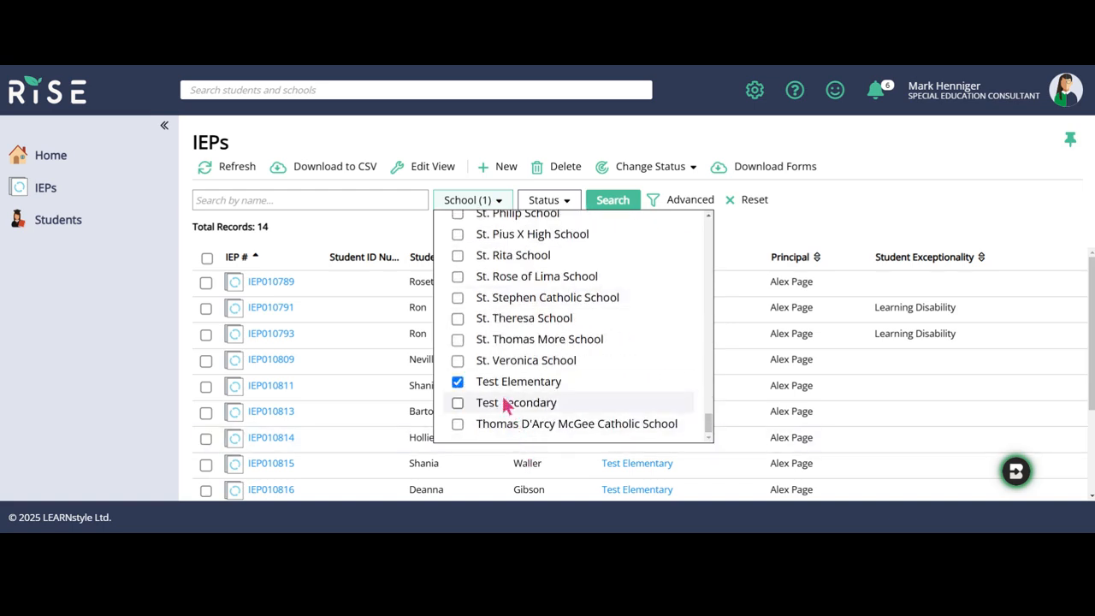
{"action": "mouse_move", "coordinate": [509, 389]}
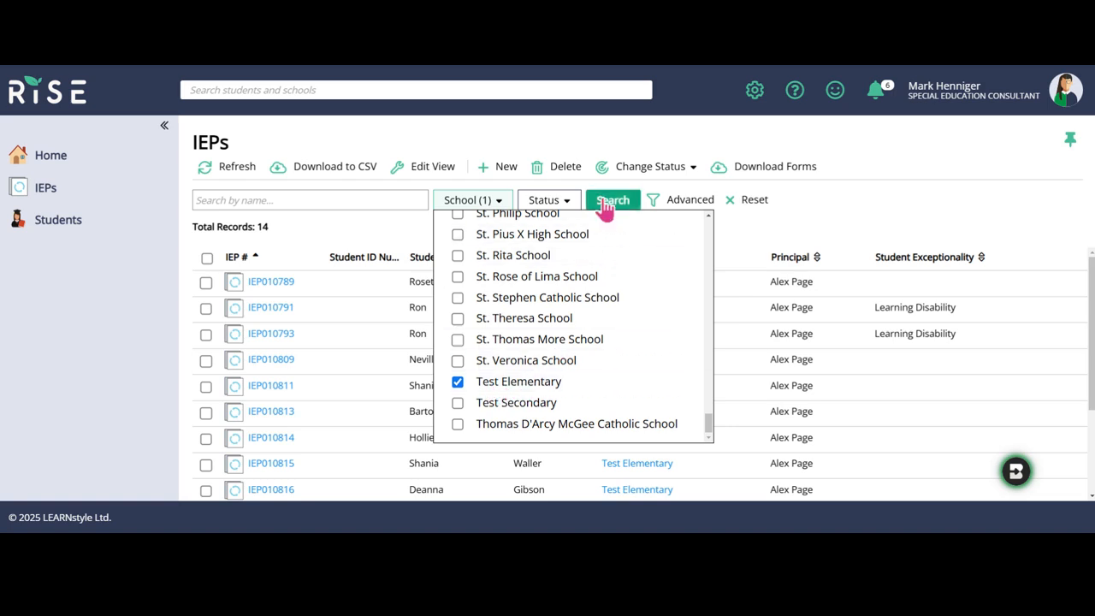
{"action": "left_click", "coordinate": [613, 199]}
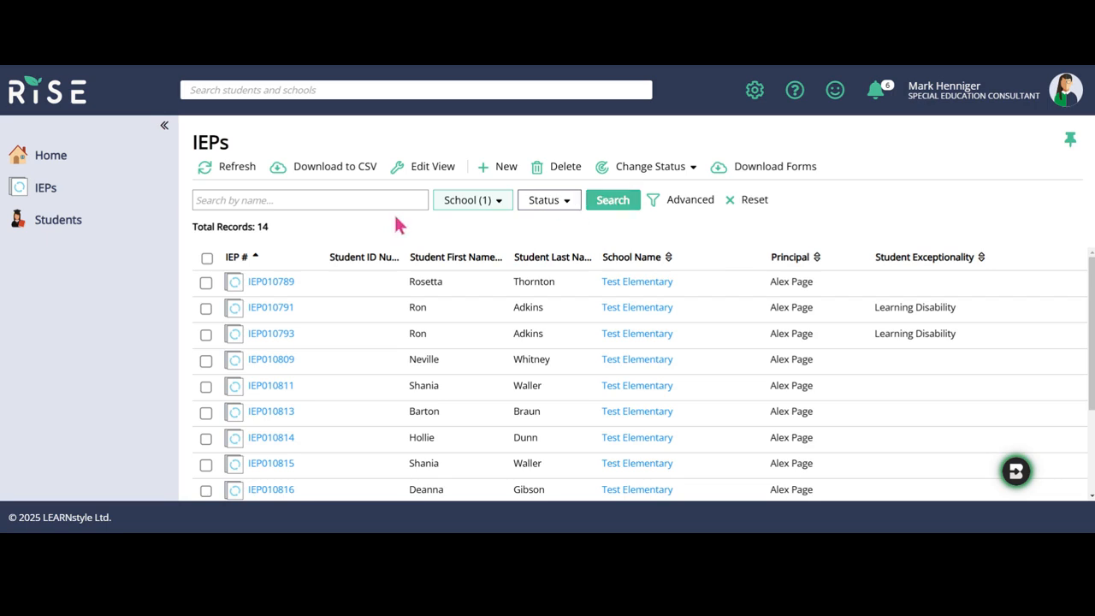
{"action": "mouse_move", "coordinate": [295, 488]}
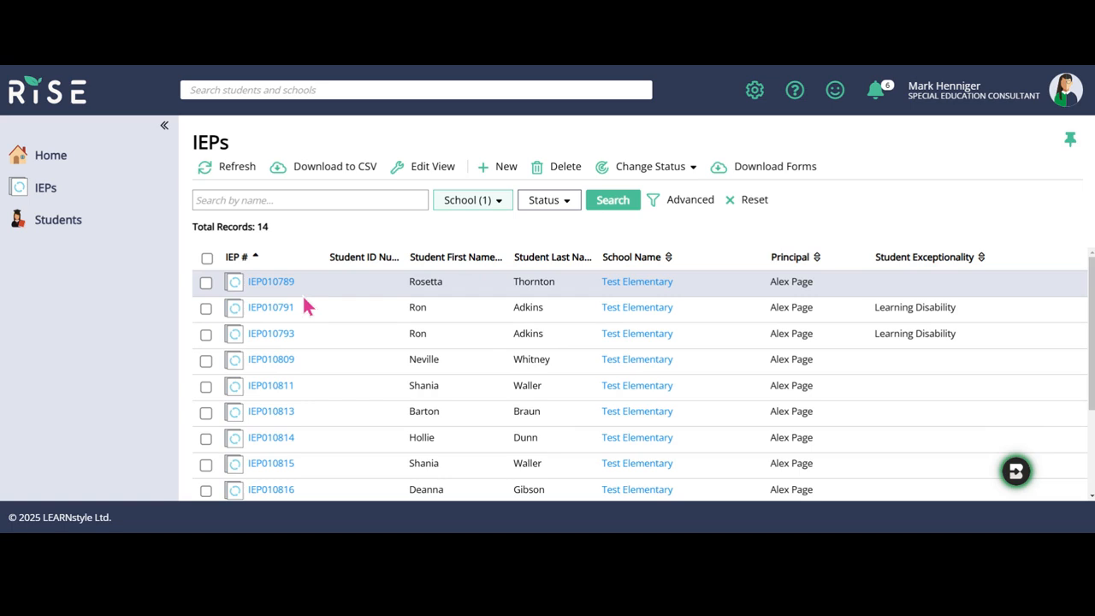
{"action": "mouse_move", "coordinate": [654, 415]}
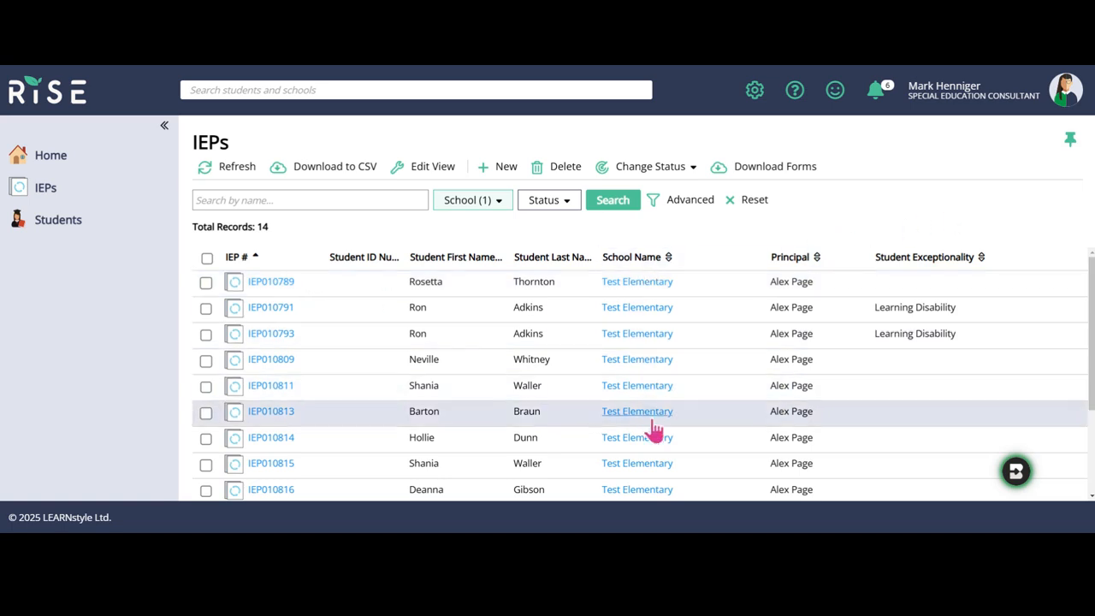
{"action": "mouse_move", "coordinate": [667, 280]}
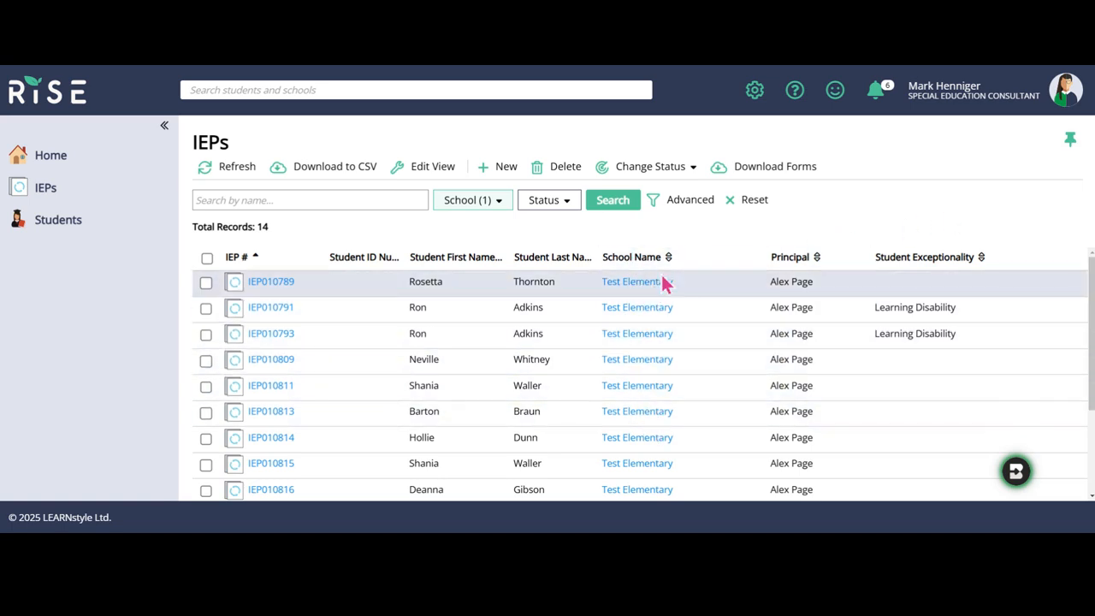
{"action": "mouse_move", "coordinate": [787, 222]}
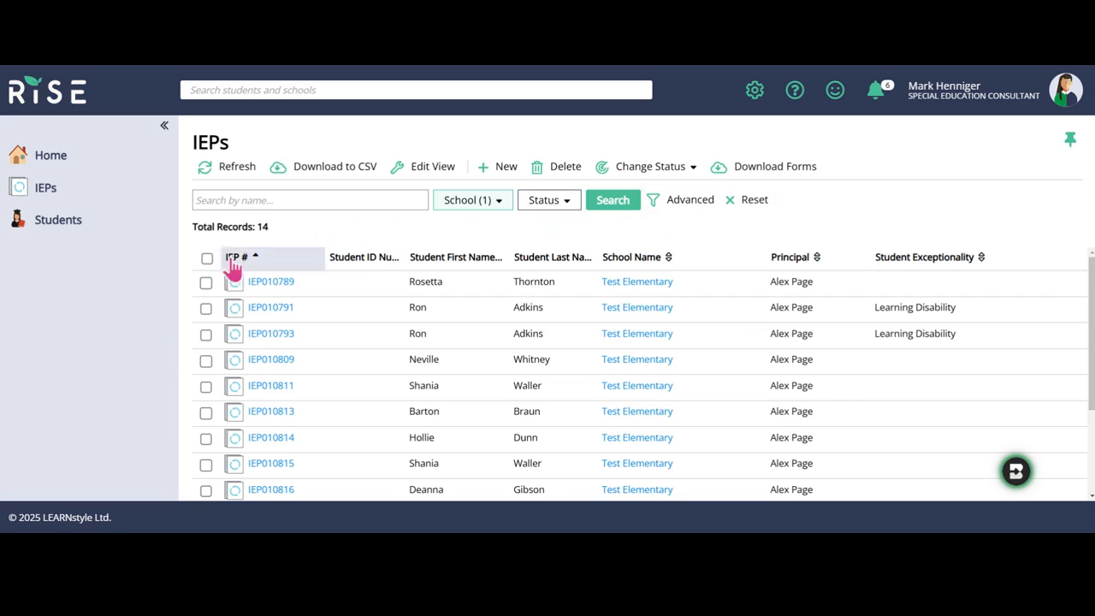
{"action": "mouse_move", "coordinate": [804, 208]}
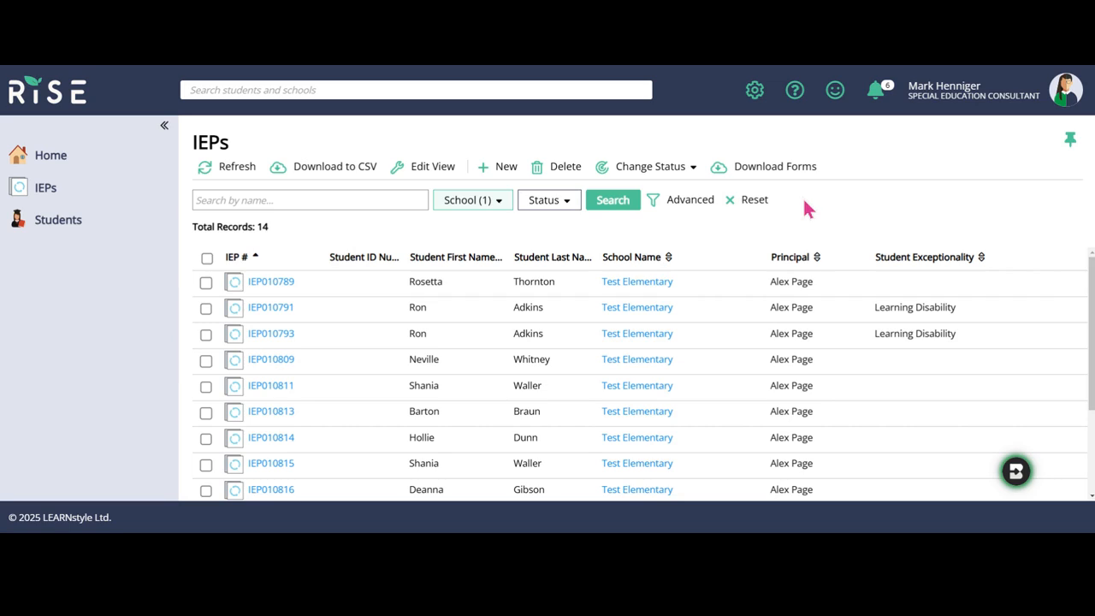
{"action": "mouse_move", "coordinate": [786, 192]}
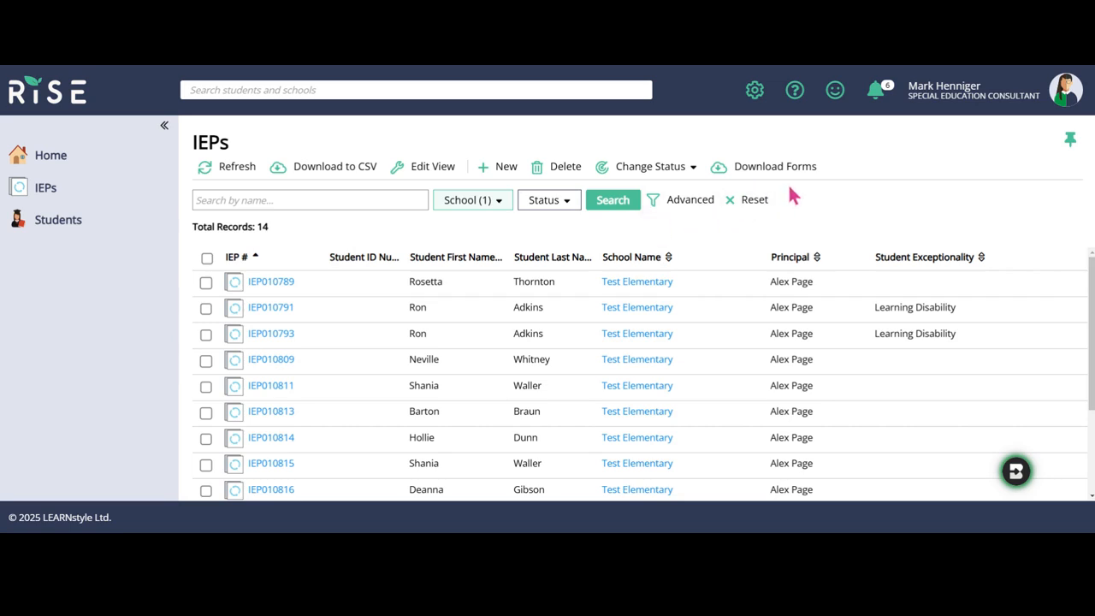
{"action": "mouse_move", "coordinate": [334, 199]}
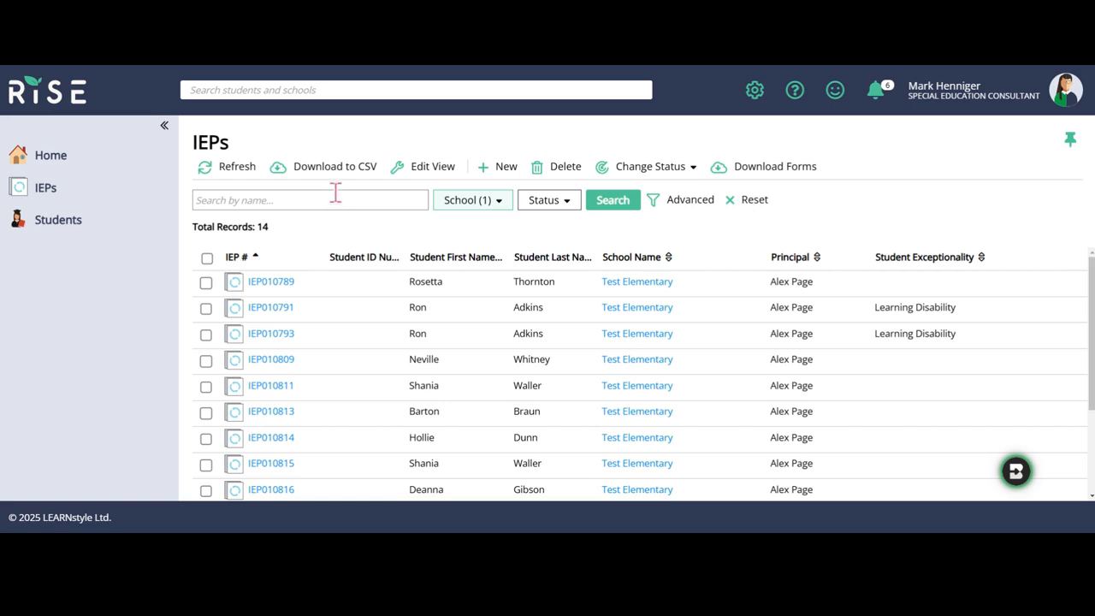
{"action": "mouse_move", "coordinate": [299, 226]}
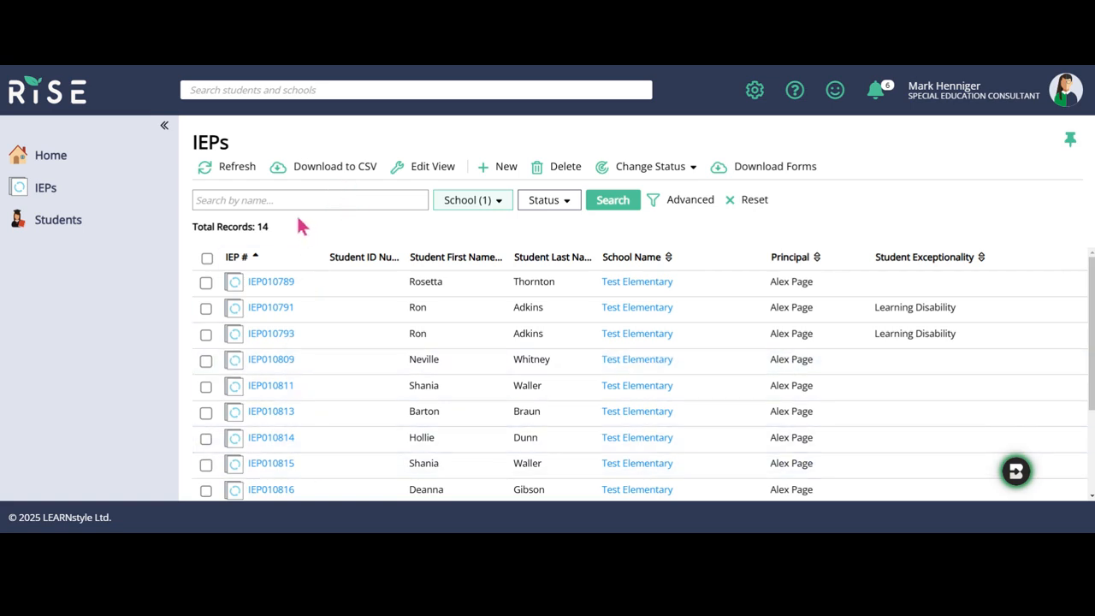
{"action": "mouse_move", "coordinate": [492, 217]}
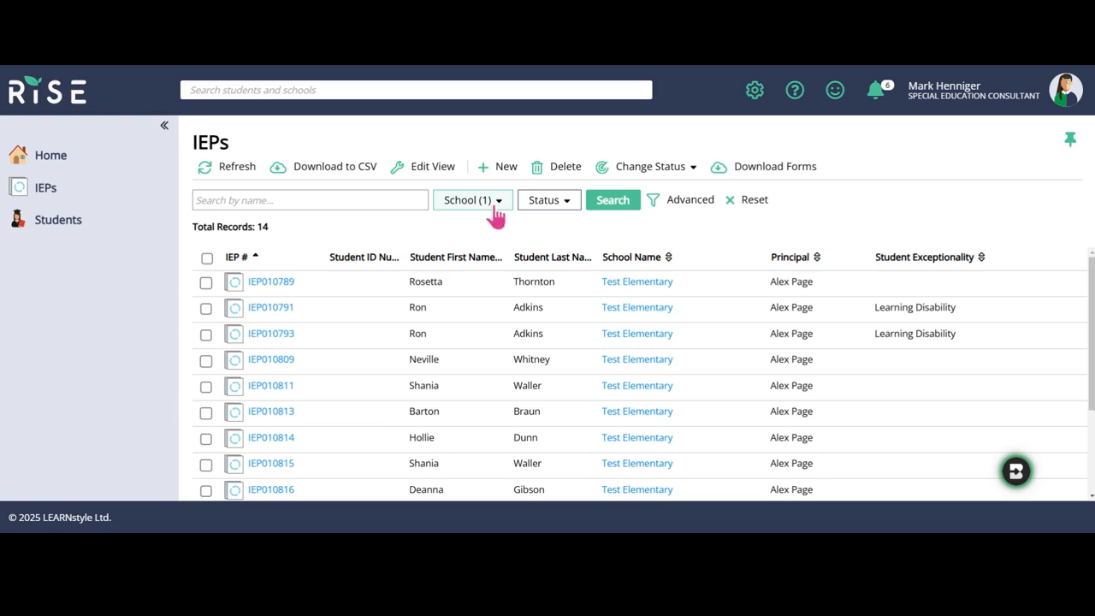
{"action": "mouse_move", "coordinate": [402, 256]}
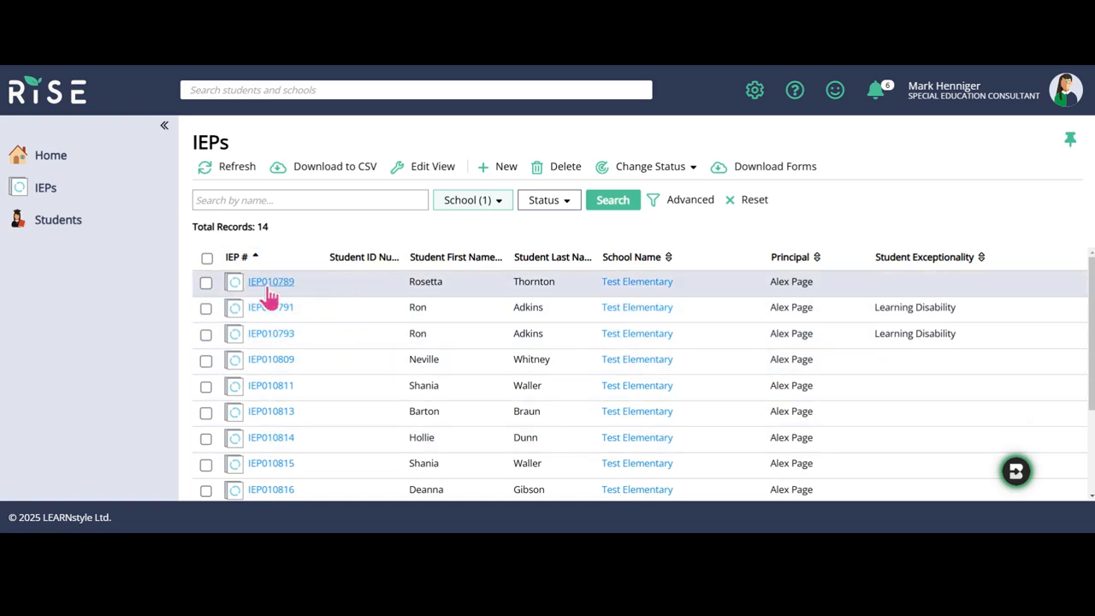
{"action": "mouse_move", "coordinate": [271, 307]}
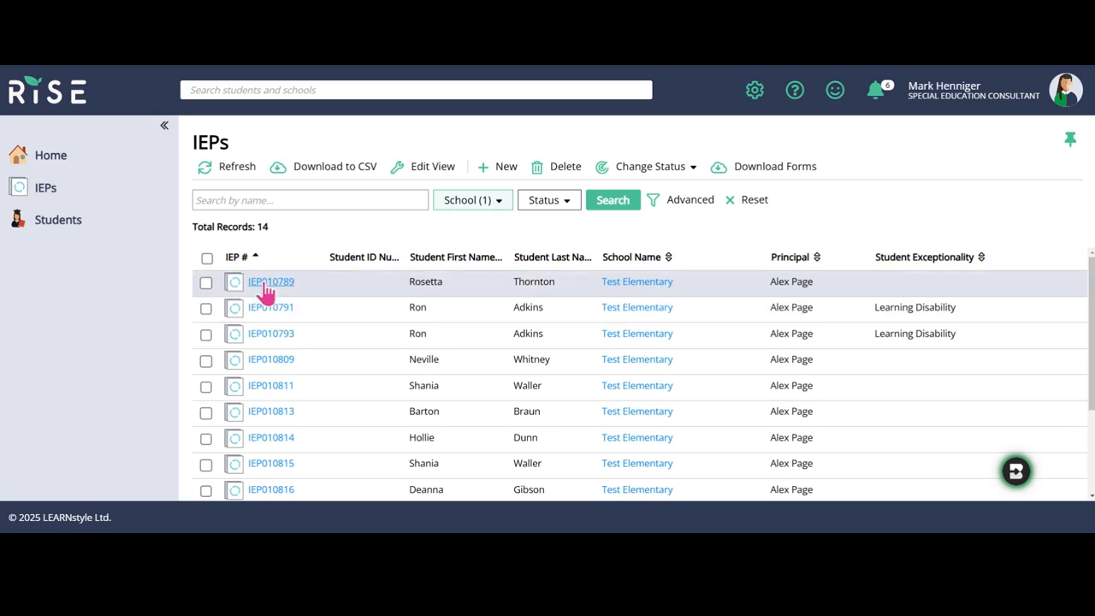
{"action": "mouse_move", "coordinate": [311, 304]}
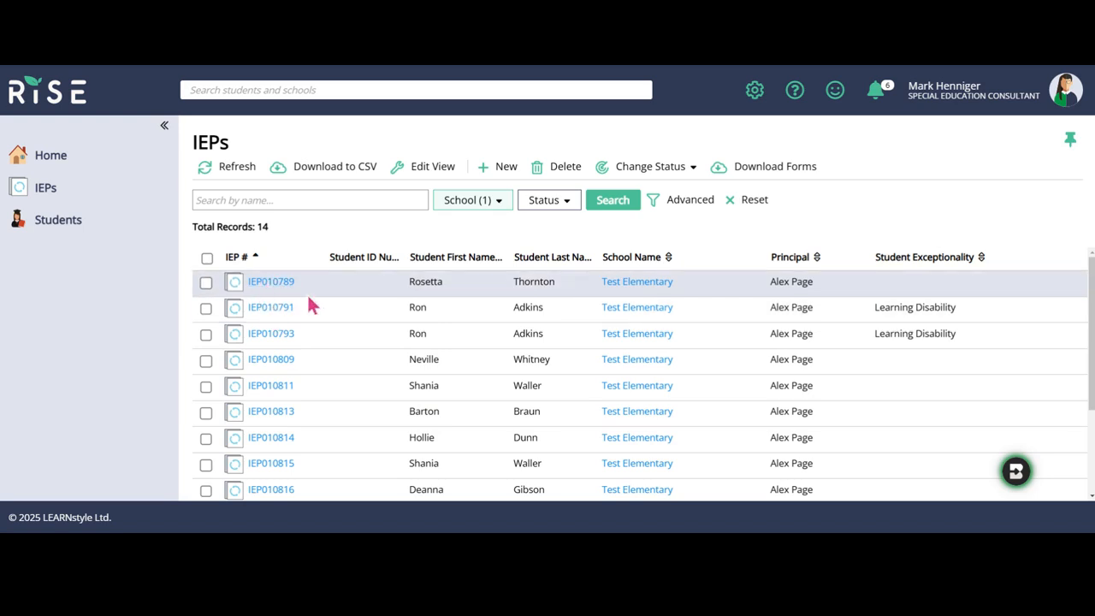
{"action": "mouse_move", "coordinate": [325, 286]}
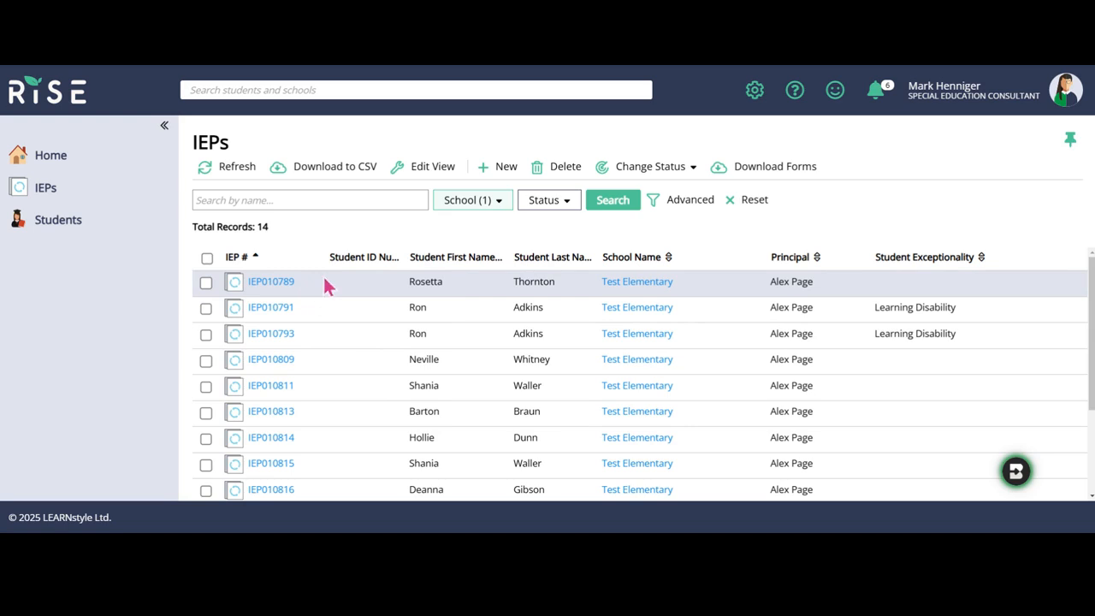
{"action": "mouse_move", "coordinate": [1035, 297]}
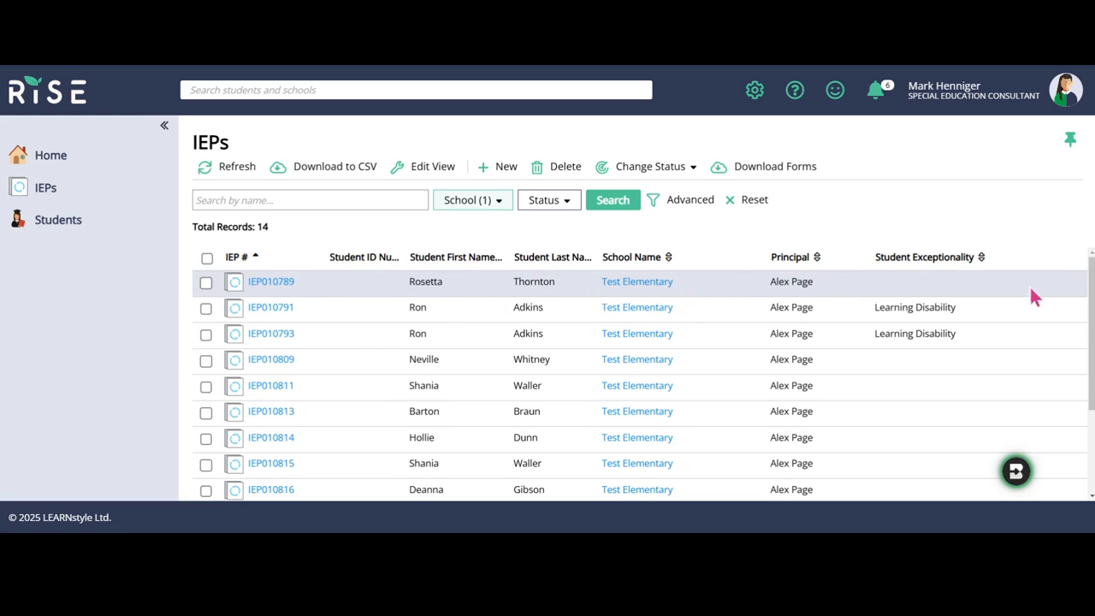
{"action": "mouse_move", "coordinate": [271, 282]}
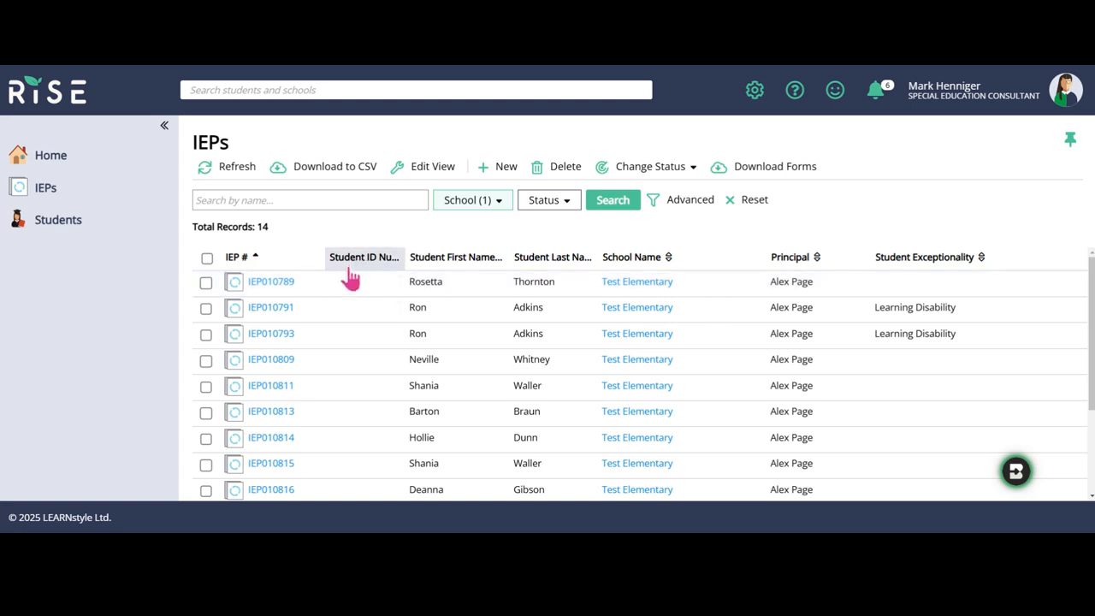
{"action": "mouse_move", "coordinate": [351, 282]}
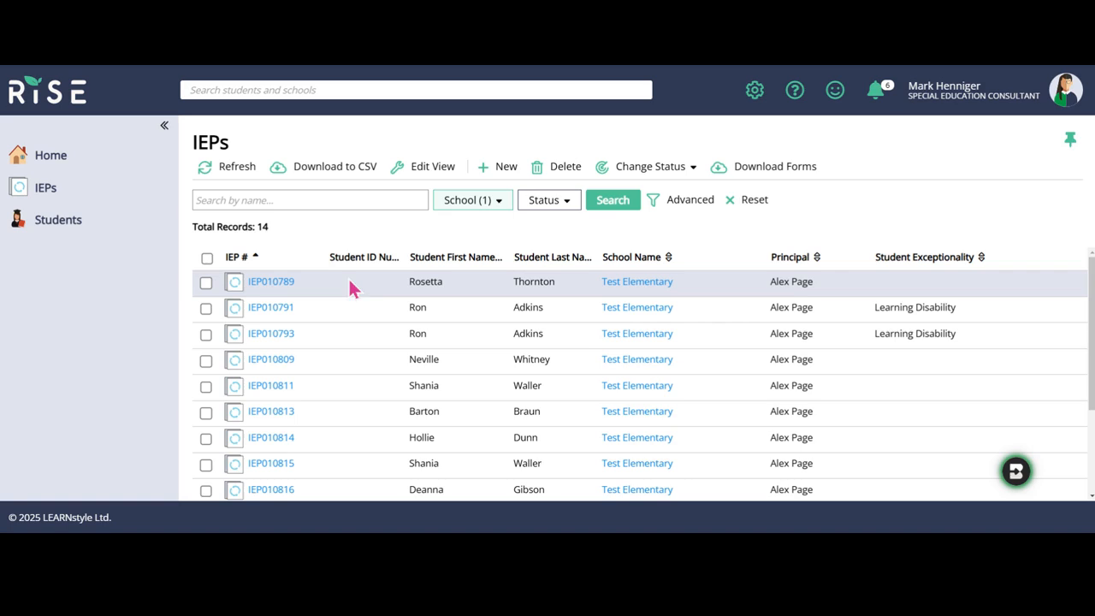
{"action": "mouse_move", "coordinate": [354, 296]}
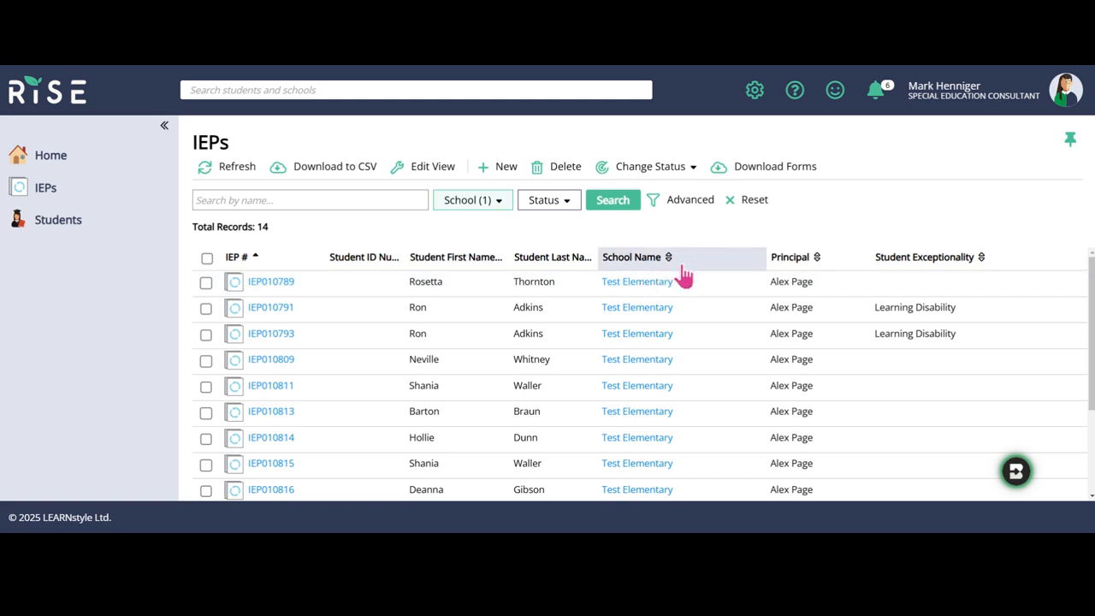
{"action": "mouse_move", "coordinate": [932, 265]}
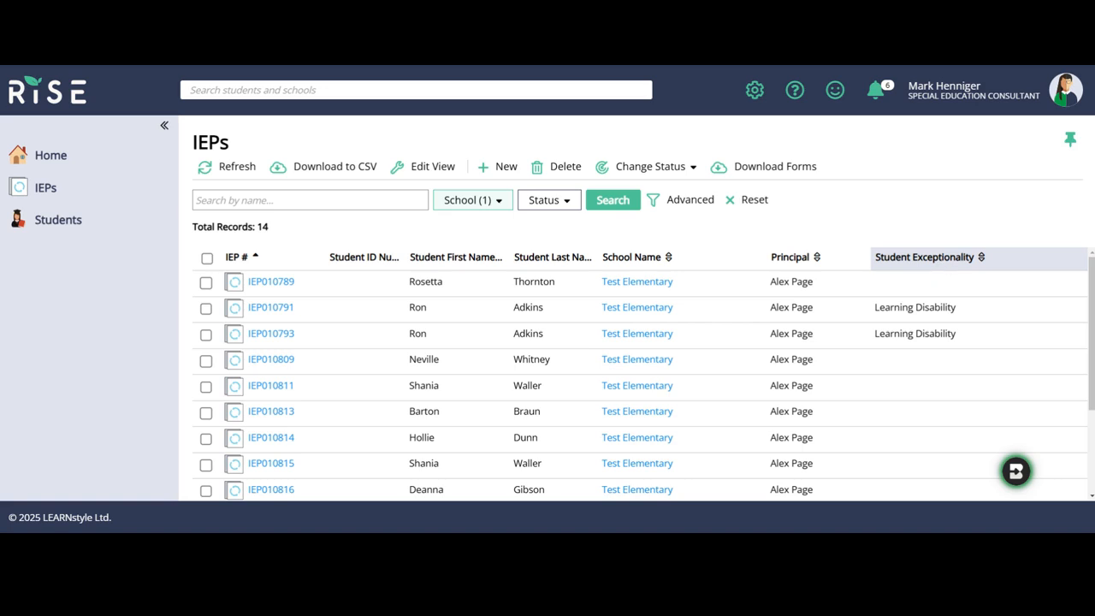
{"action": "mouse_move", "coordinate": [919, 272]}
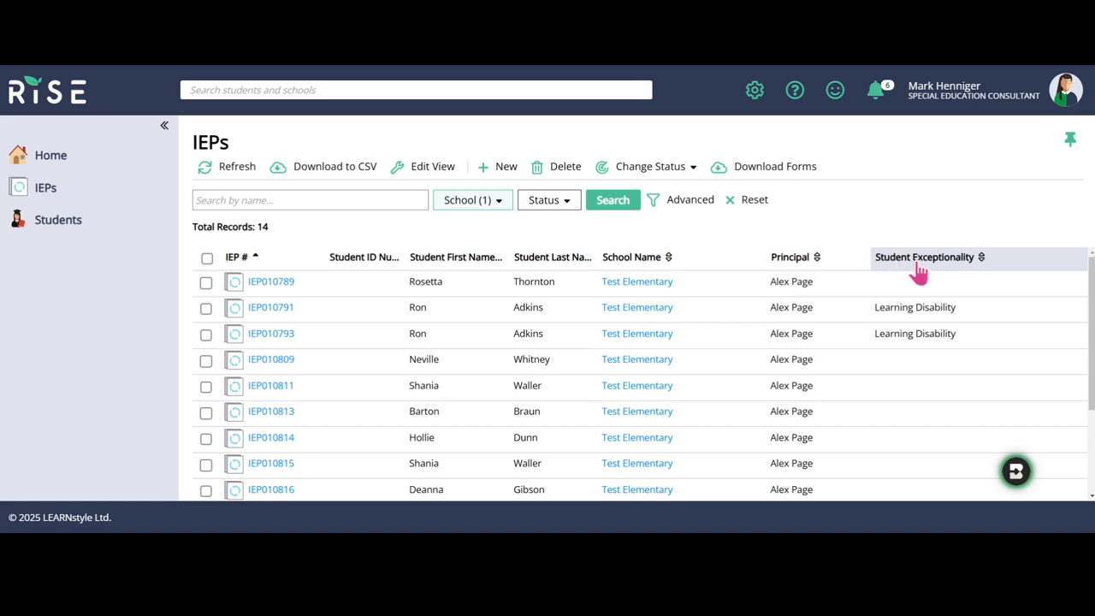
{"action": "mouse_move", "coordinate": [925, 269]}
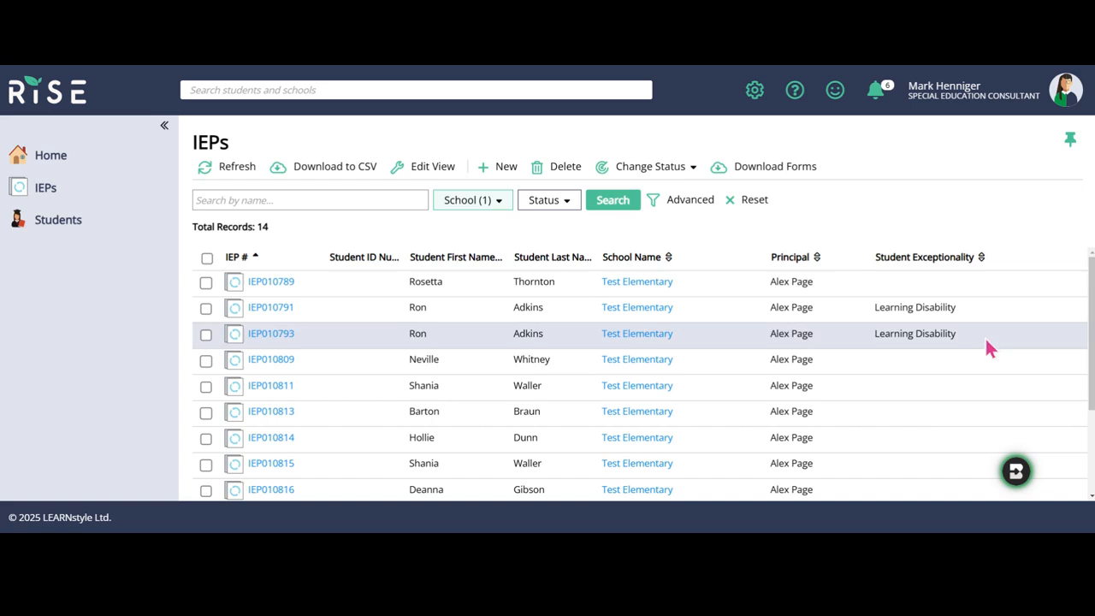
{"action": "mouse_move", "coordinate": [923, 235]}
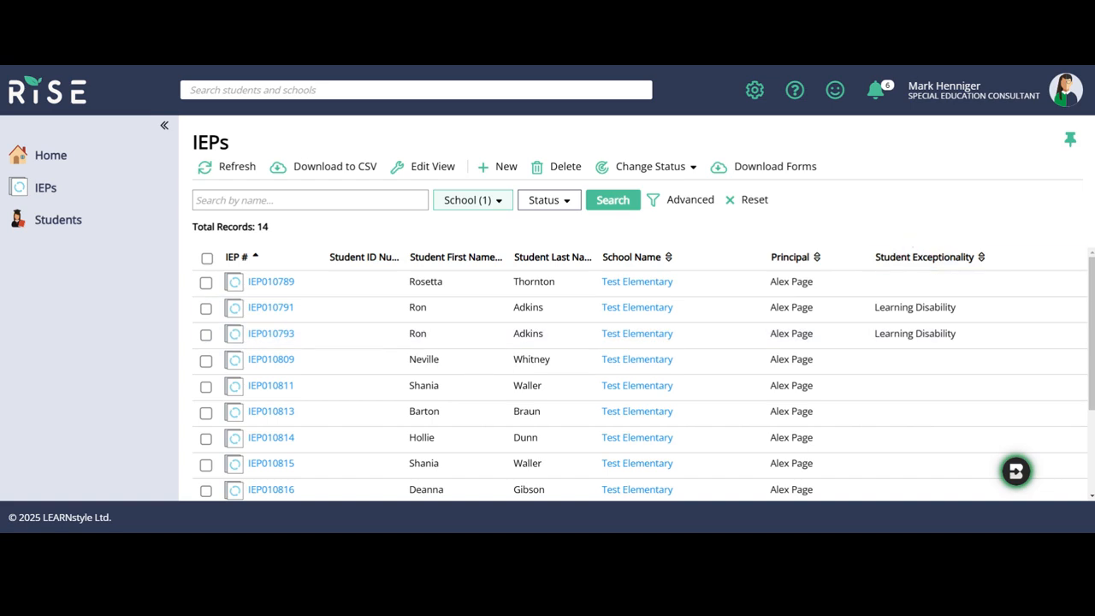
{"action": "mouse_move", "coordinate": [293, 246]}
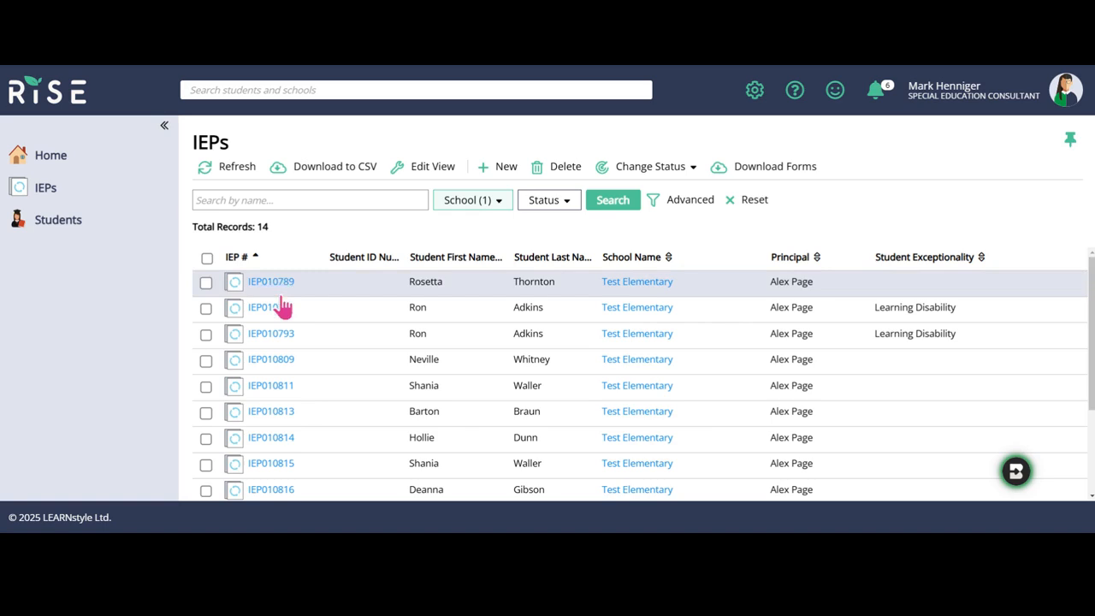
{"action": "mouse_move", "coordinate": [270, 282]}
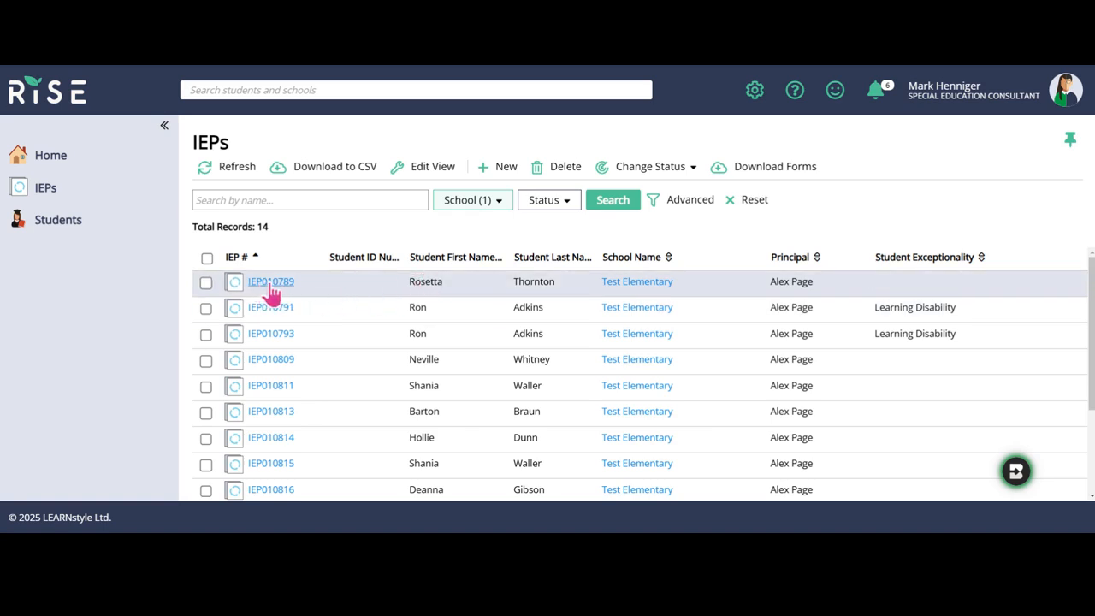
{"action": "left_click", "coordinate": [270, 280]}
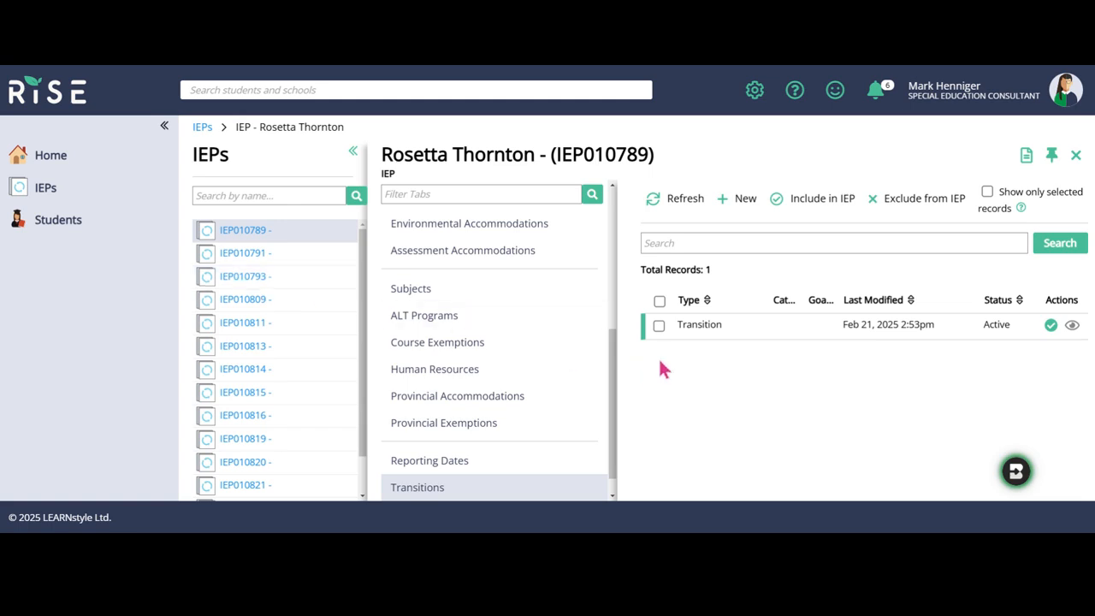
{"action": "scroll", "scroll_direction": "up", "scroll_amount": 3}
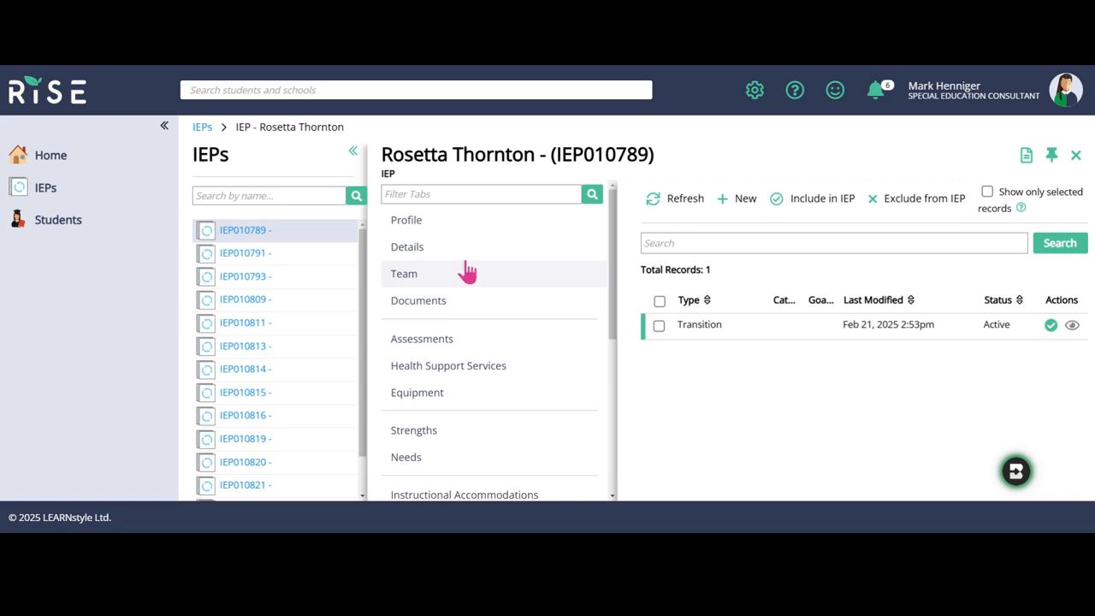
{"action": "scroll", "scroll_direction": "down", "scroll_amount": 3}
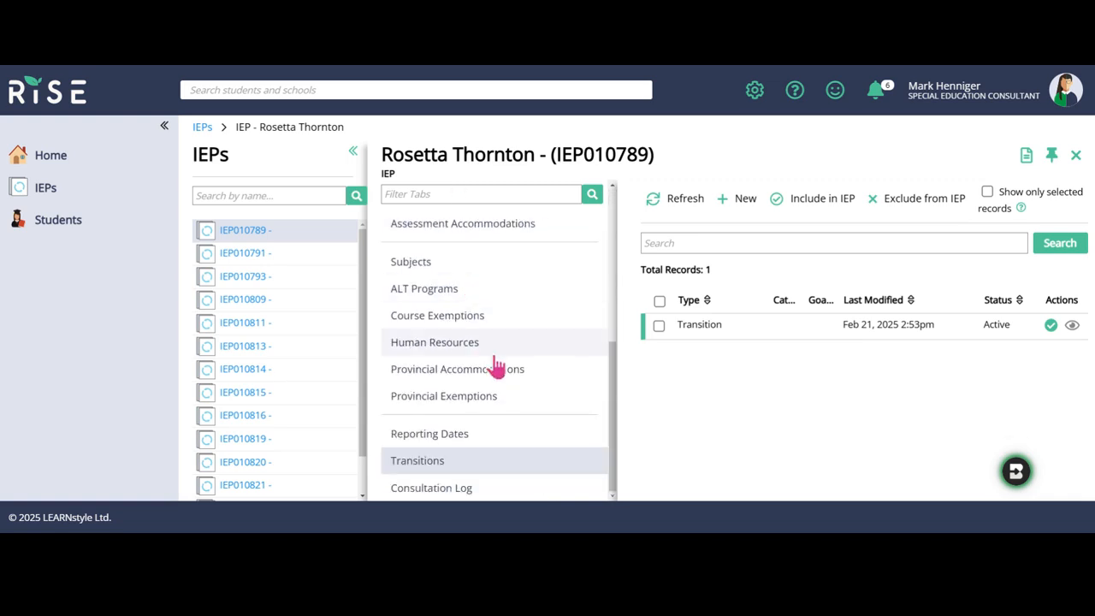
{"action": "scroll", "scroll_direction": "up", "scroll_amount": 3}
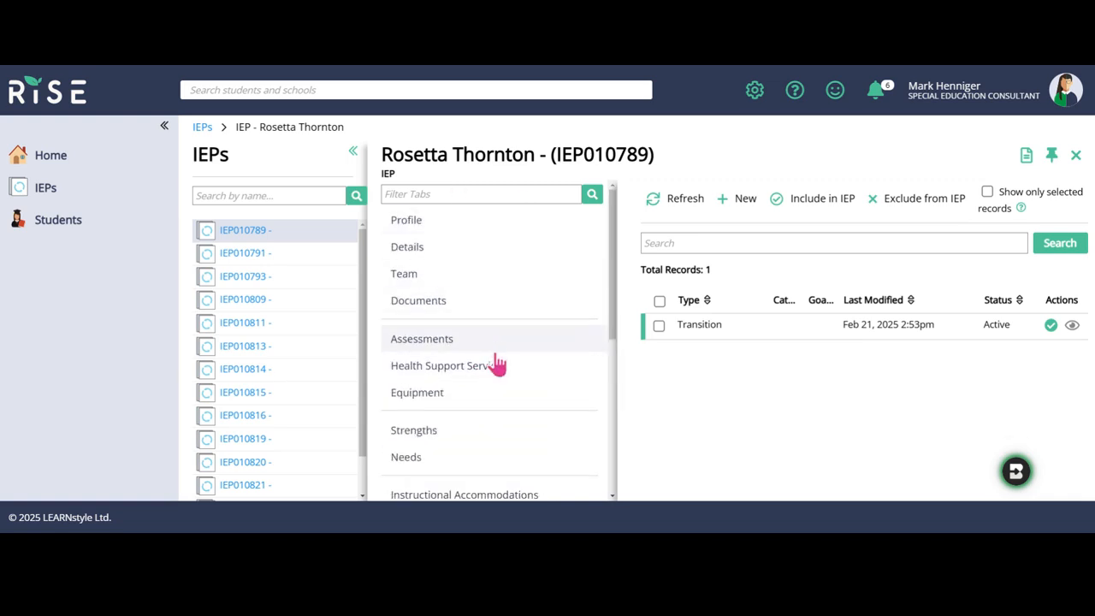